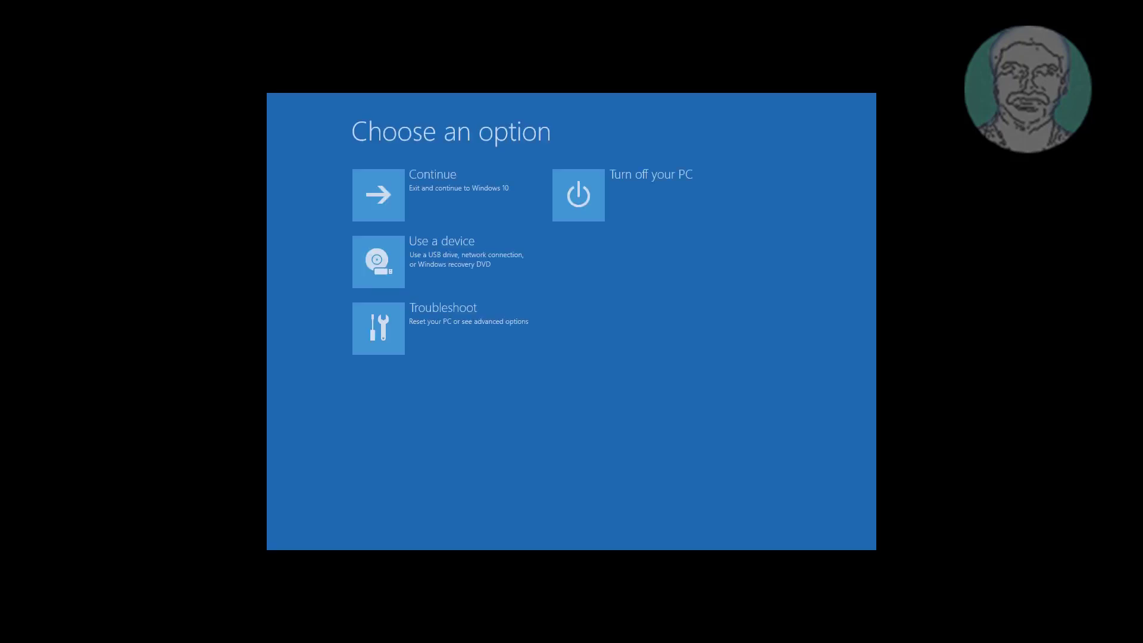
Step: Go through Troubleshoot and Advanced options to launch a repair Command Prompt
click(379, 328)
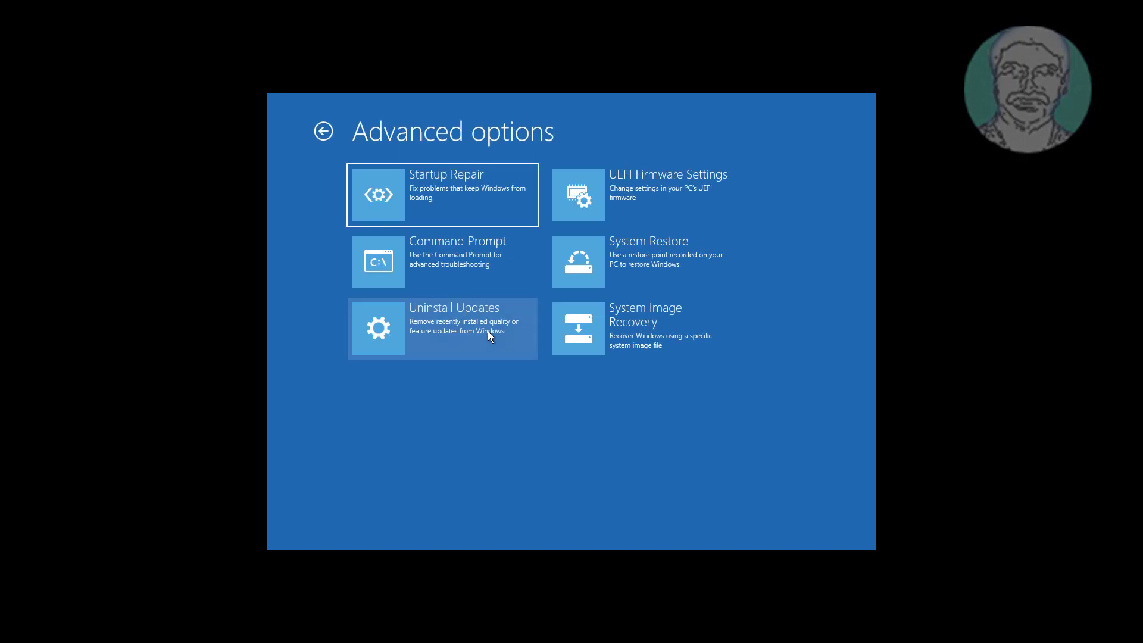
mouse_move(498, 314)
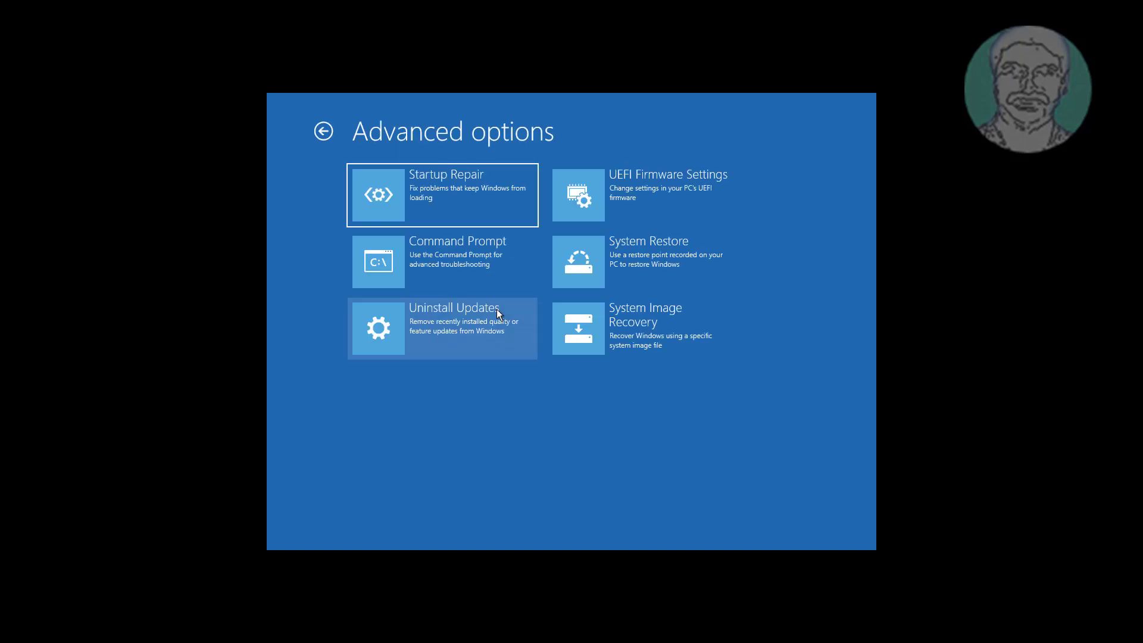
mouse_move(464, 270)
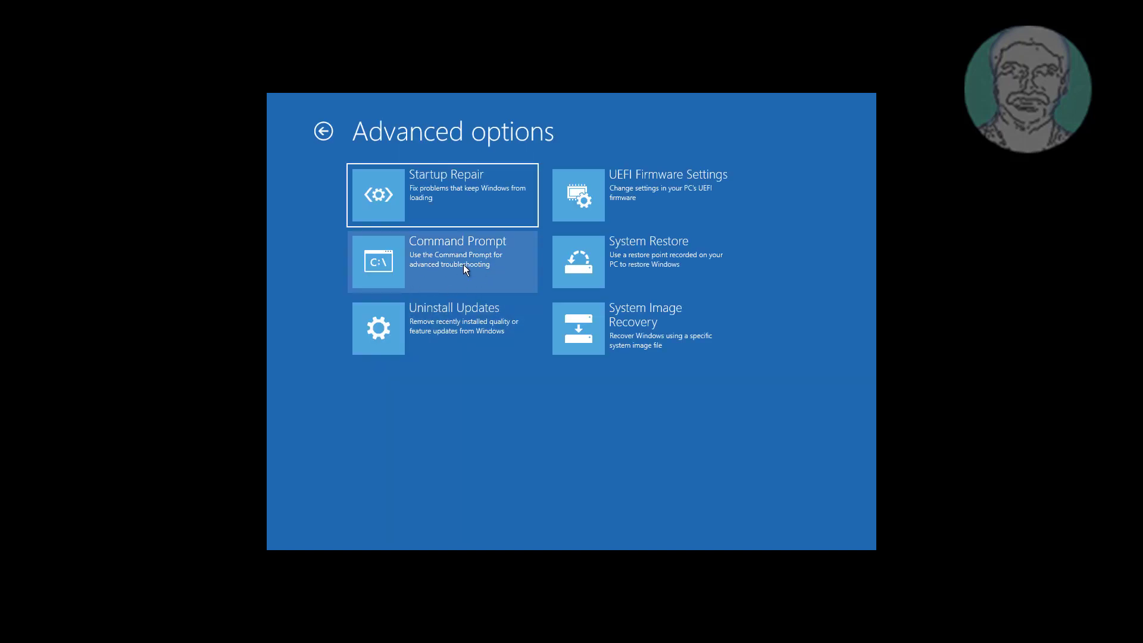
click(443, 261)
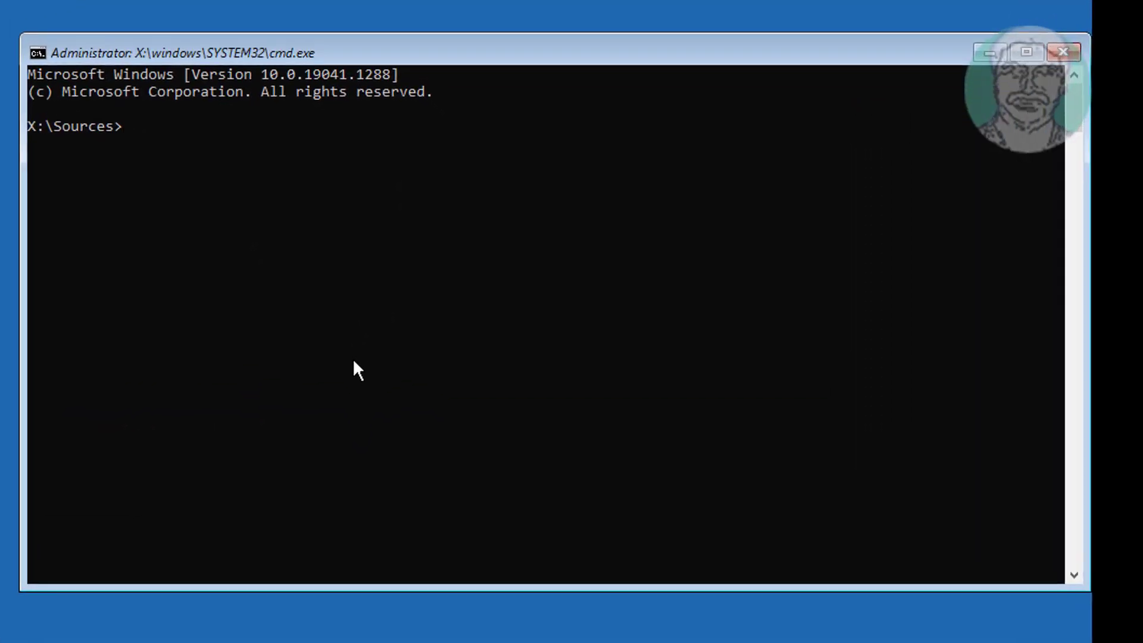
Step: Run diskpart, list disks, select disk 0 and list its partitions (Reserved, Primary only)
text(diskpart)
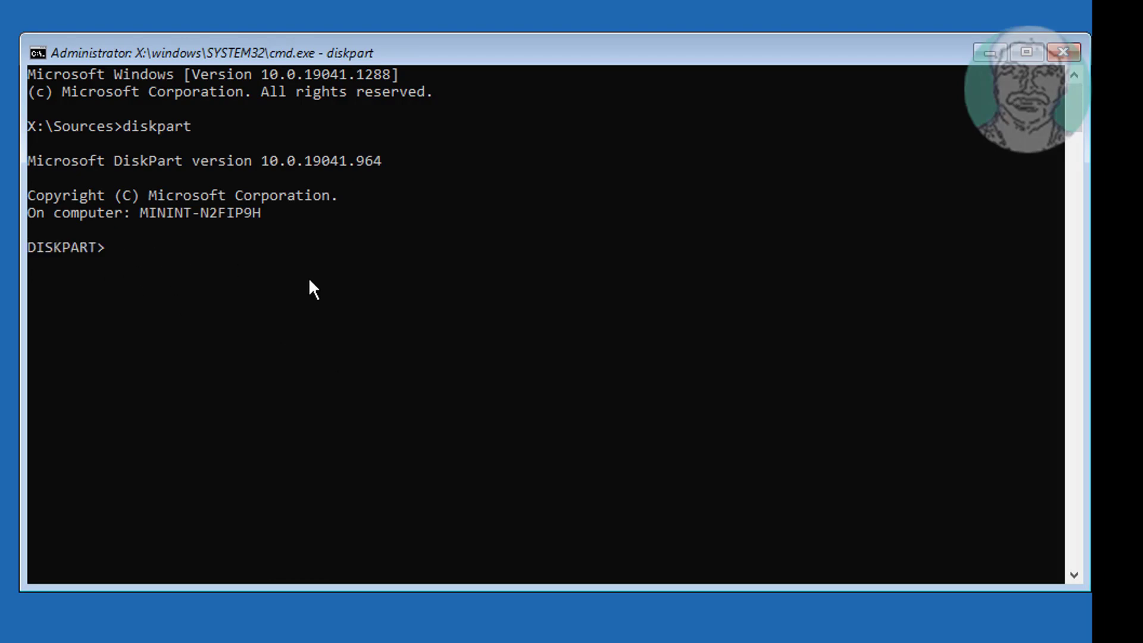
text(list disk)
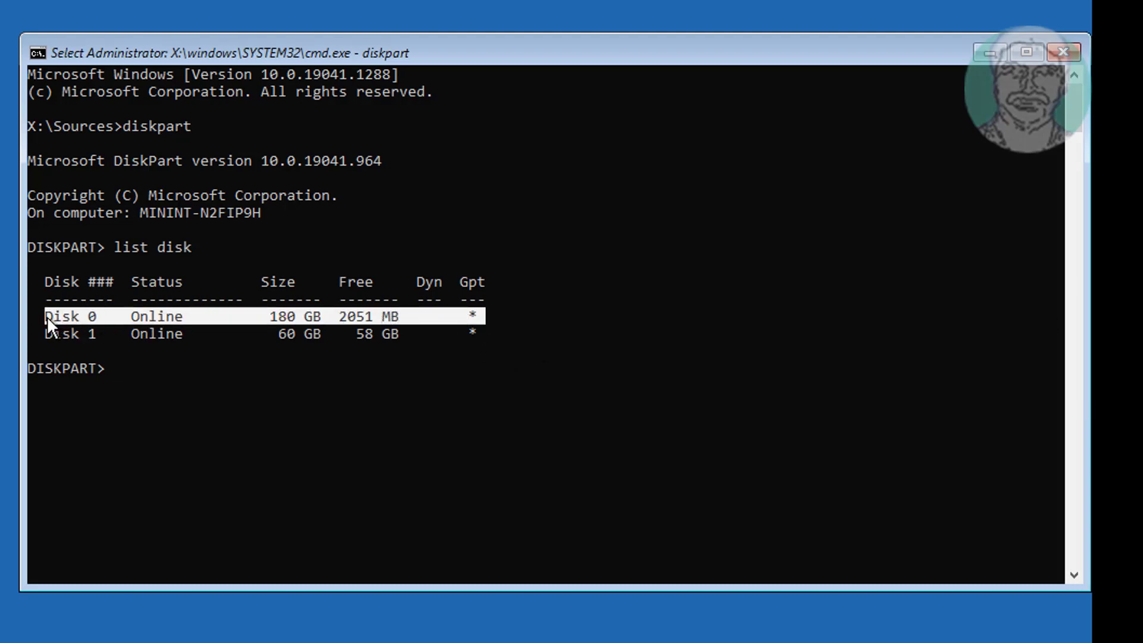
mouse_move(652, 367)
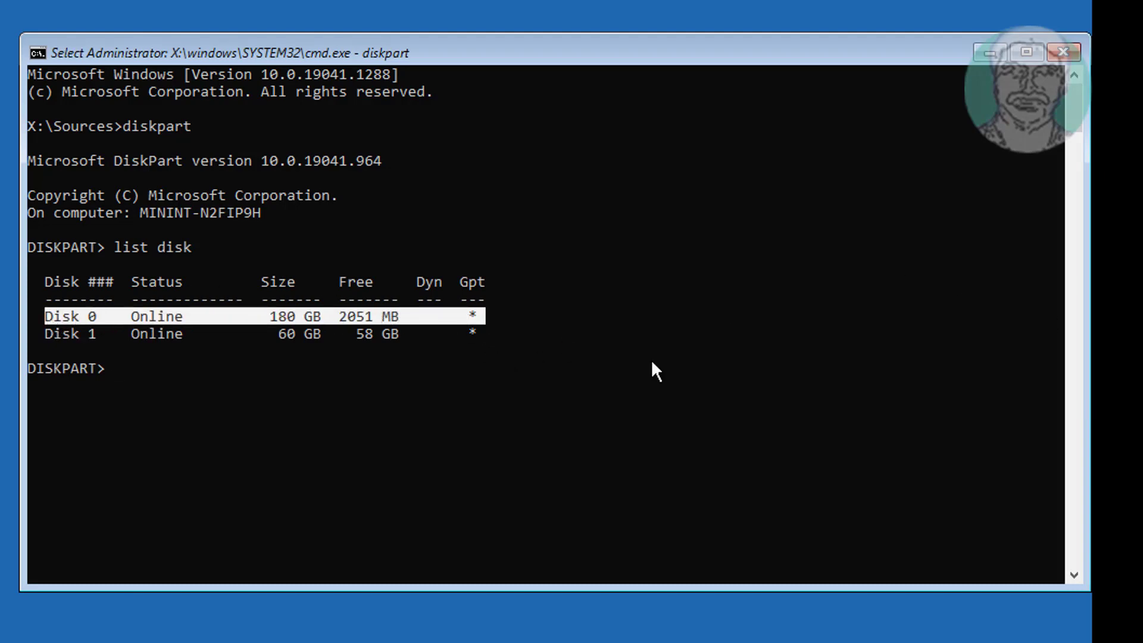
text(sel disk 0)
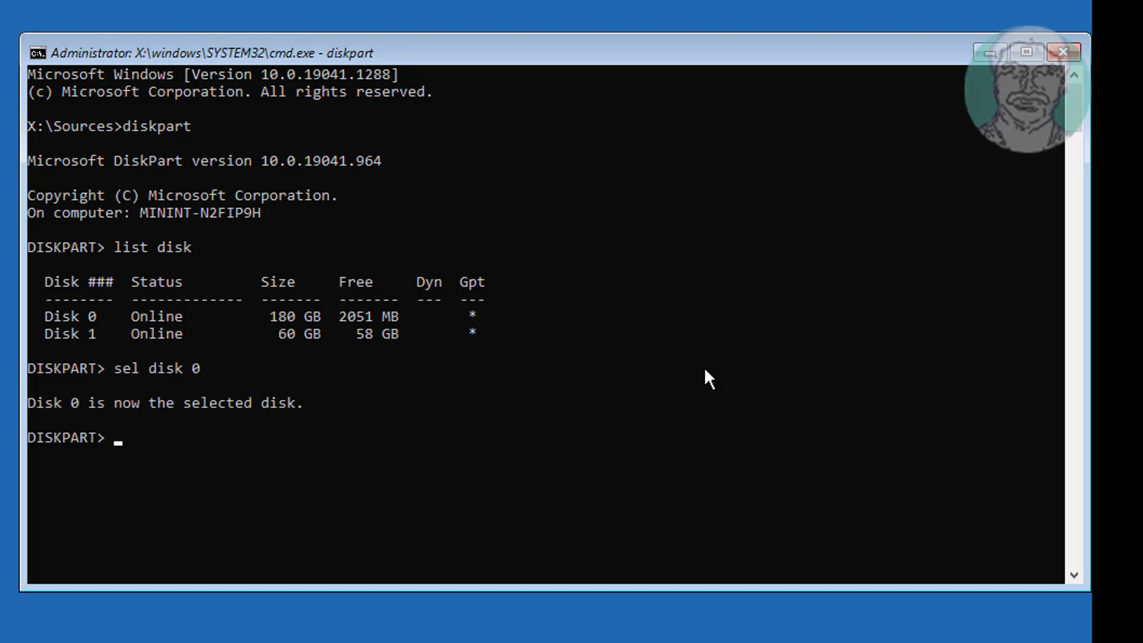
text(list part)
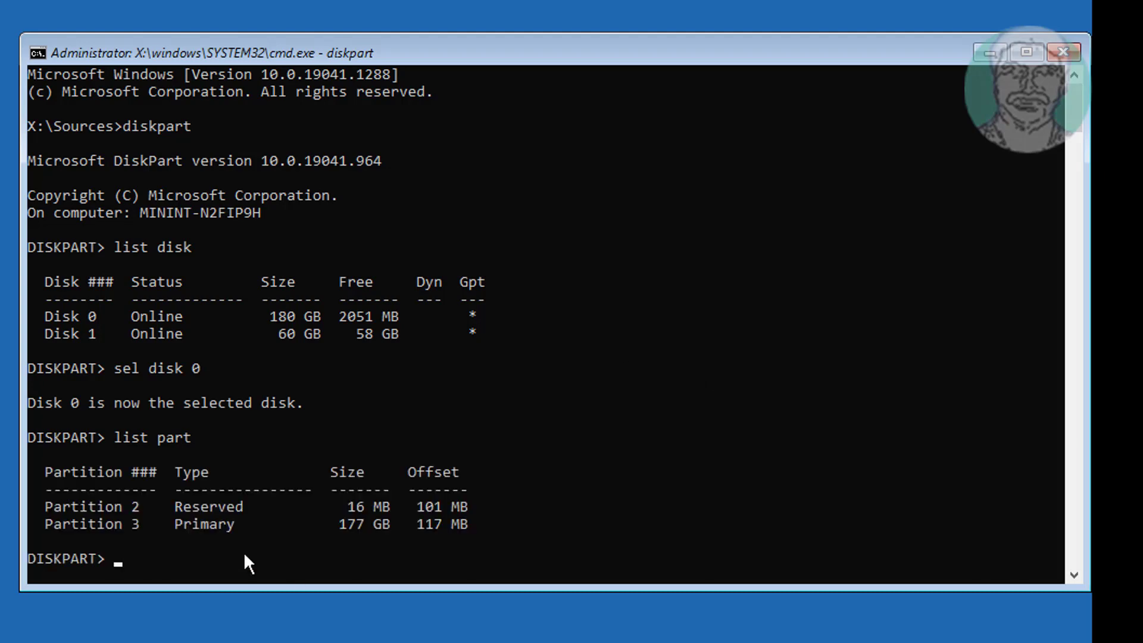
scroll(down, 3)
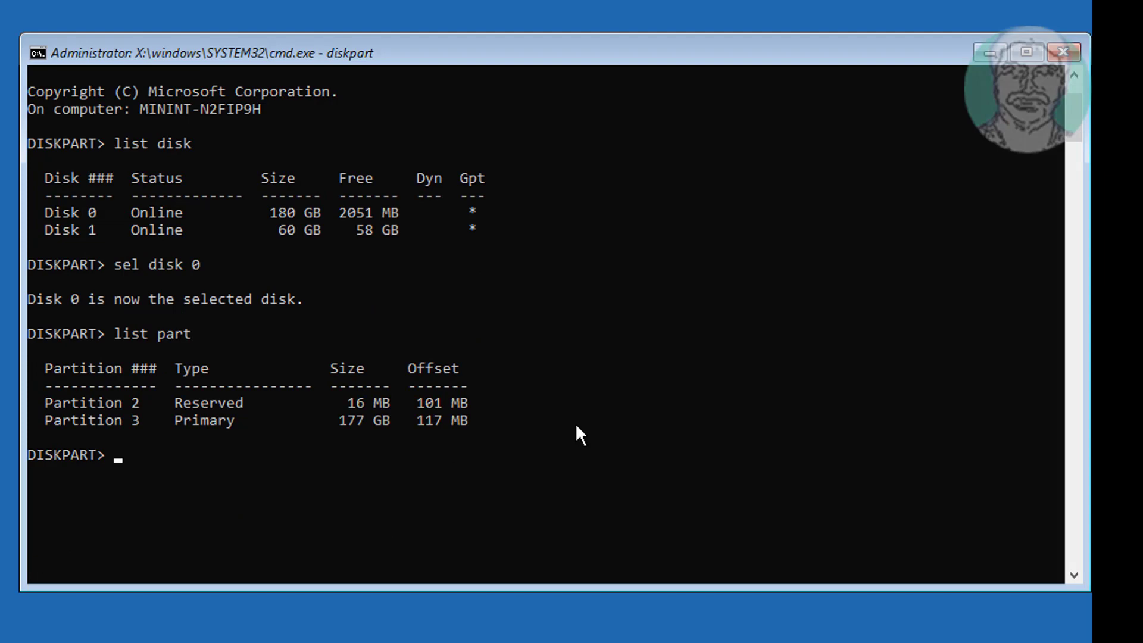
Step: Create an EFI partition, list partitions to confirm it as Partition 1 System, and select partition 1
text(create partition)
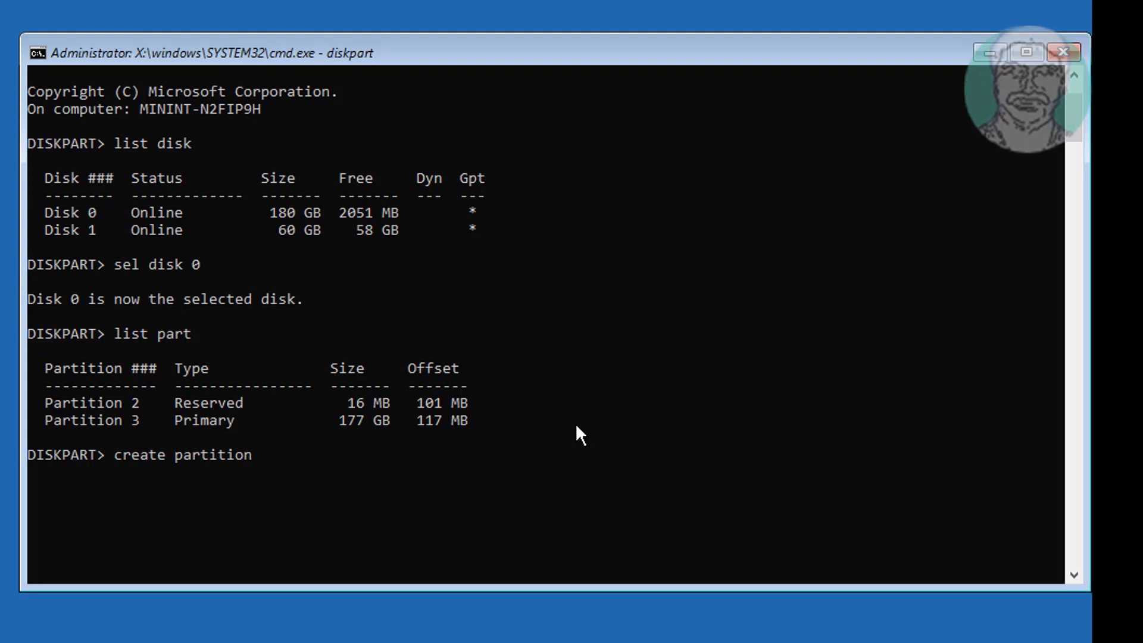
text(efi)
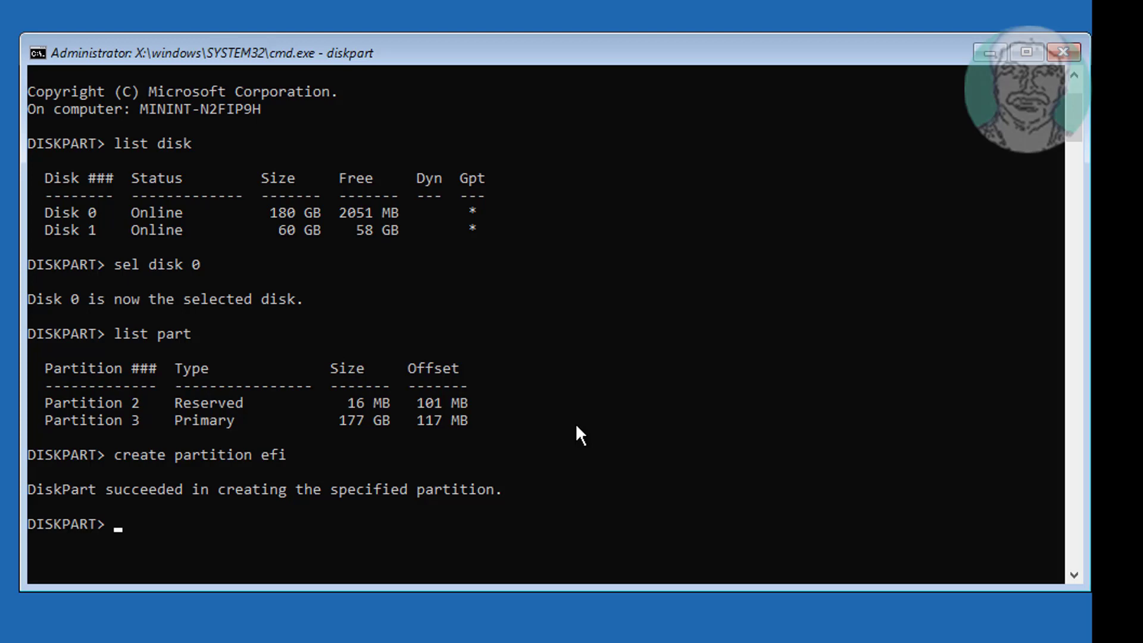
text(list part)
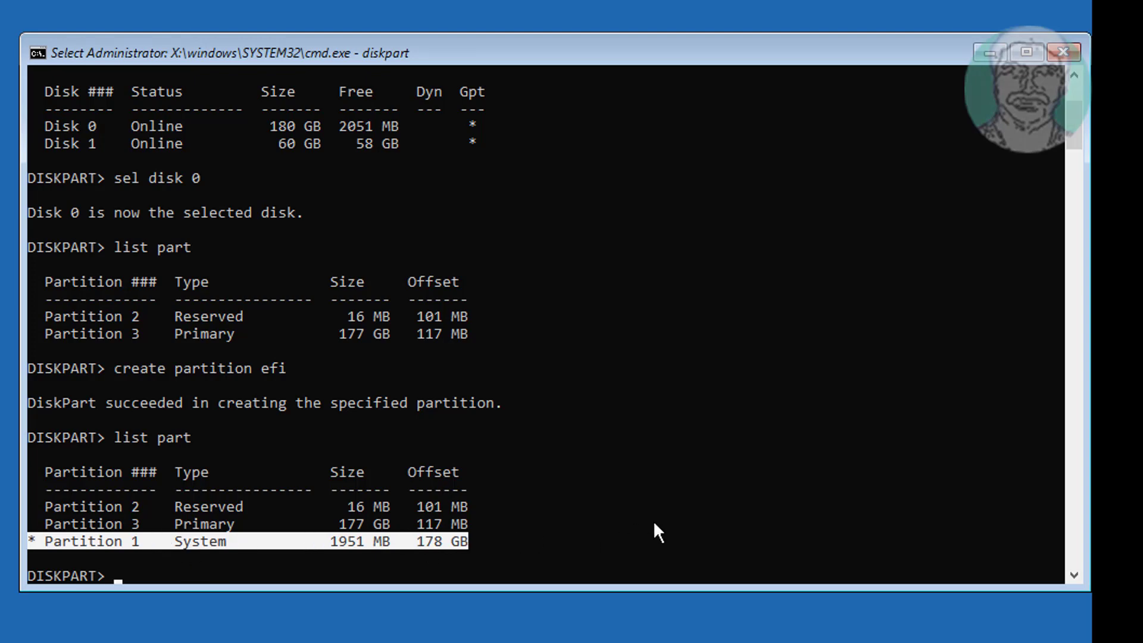
text(sel)
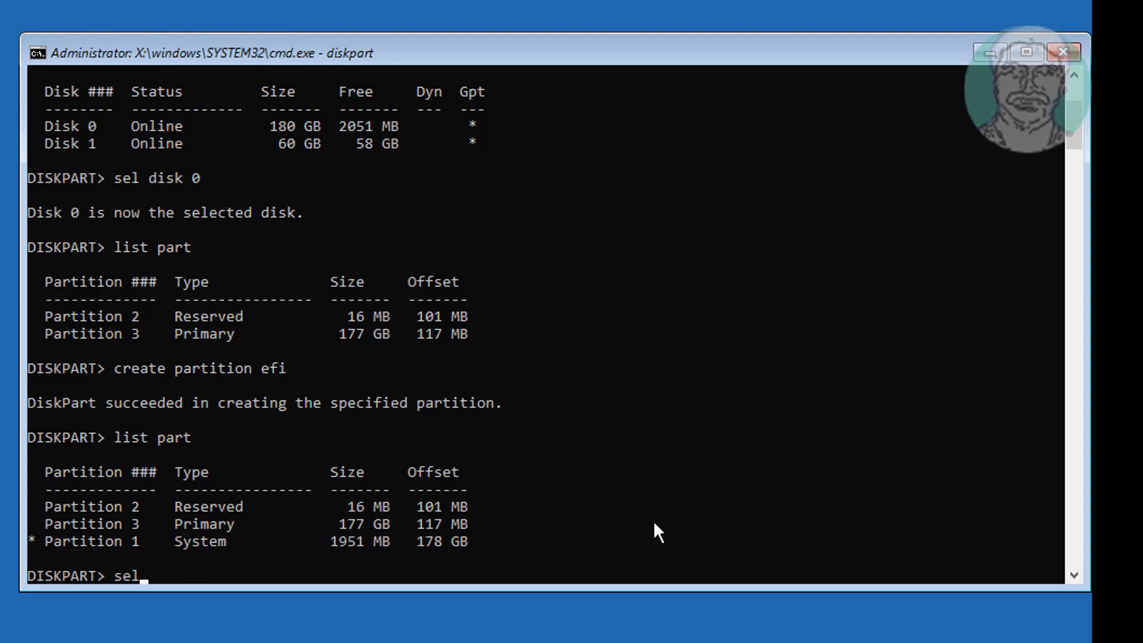
text(part 1)
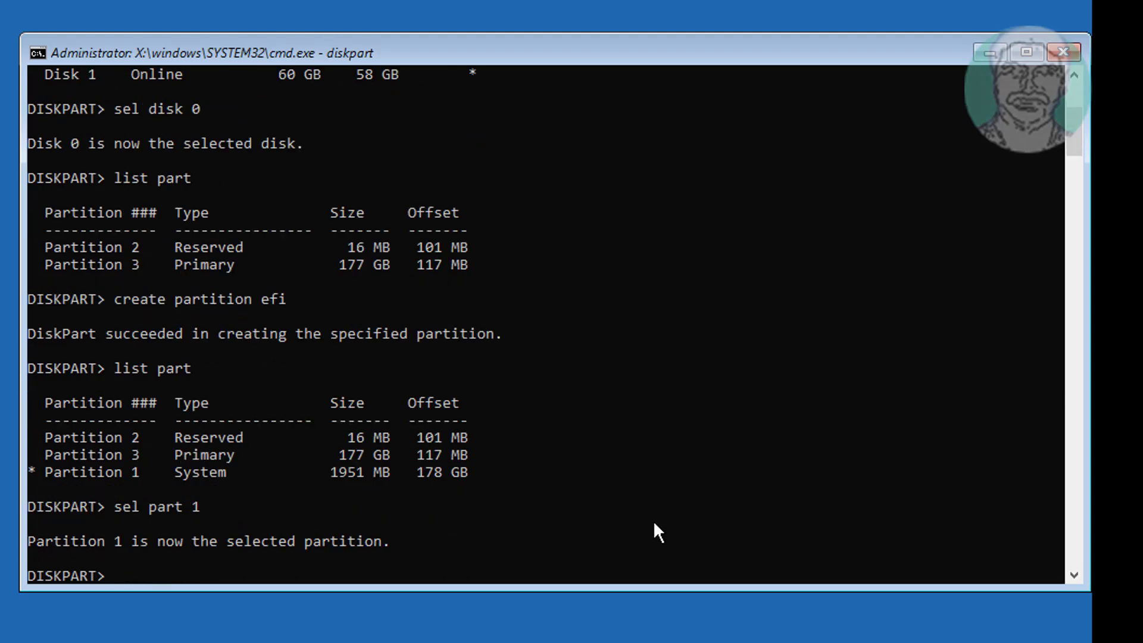
Step: Format the EFI partition with fs=fat32, relist partitions, and assign letter=f
text(format)
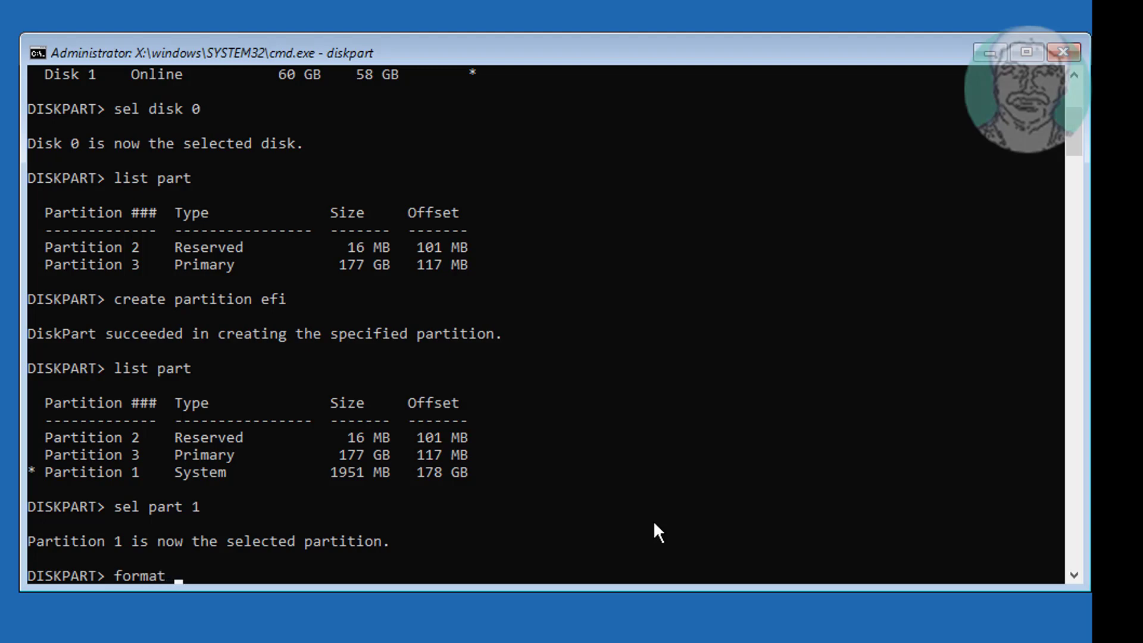
text(fs)
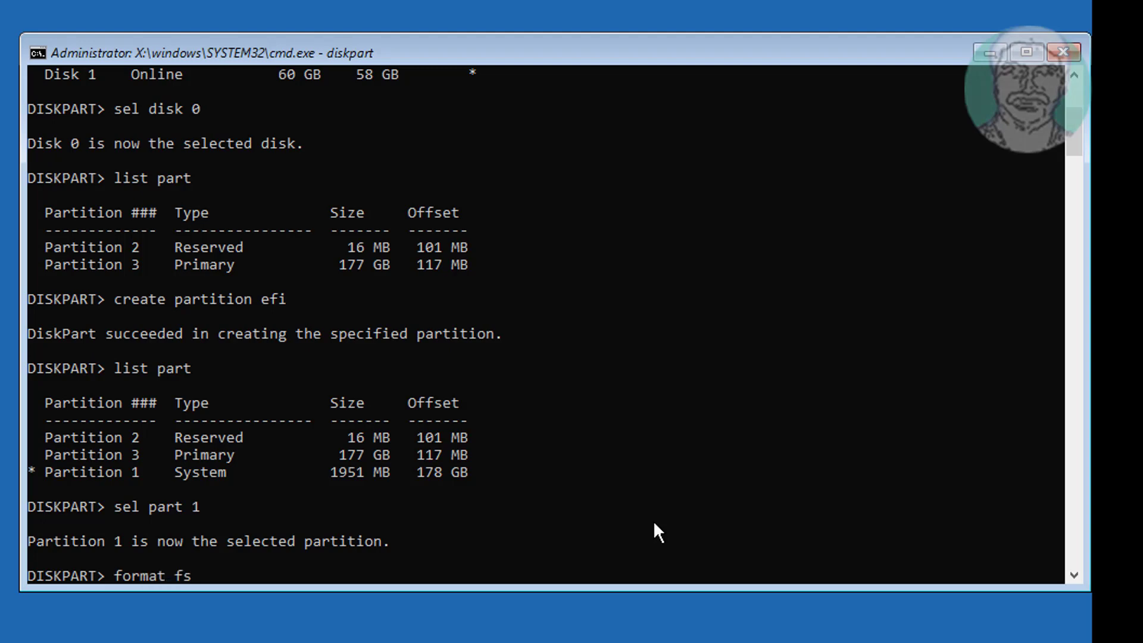
text(=)
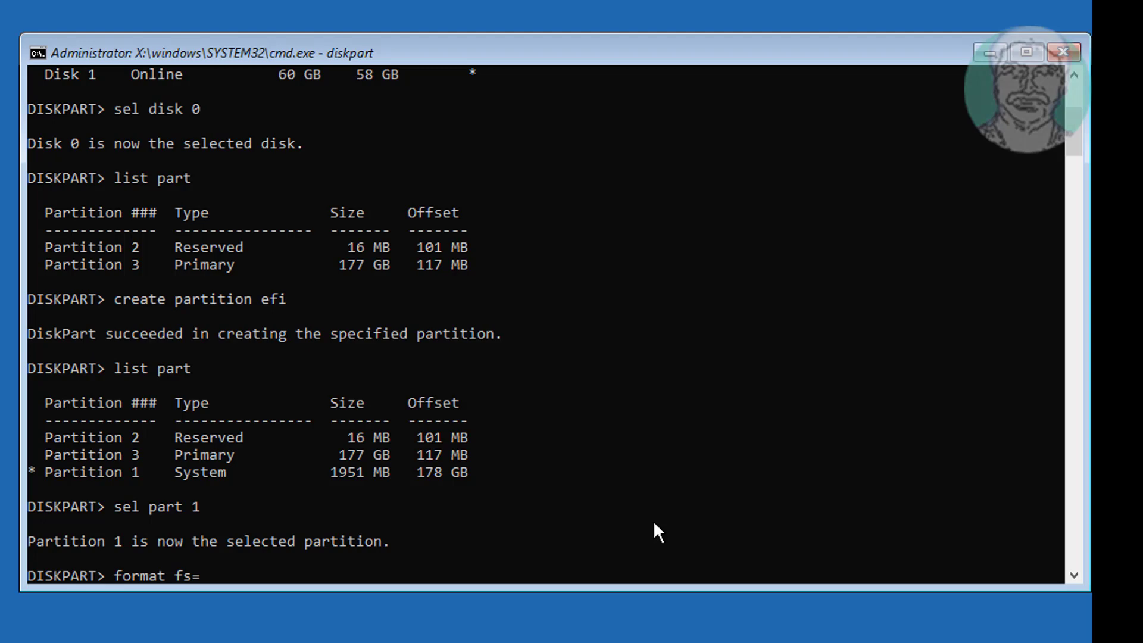
text(fat32)
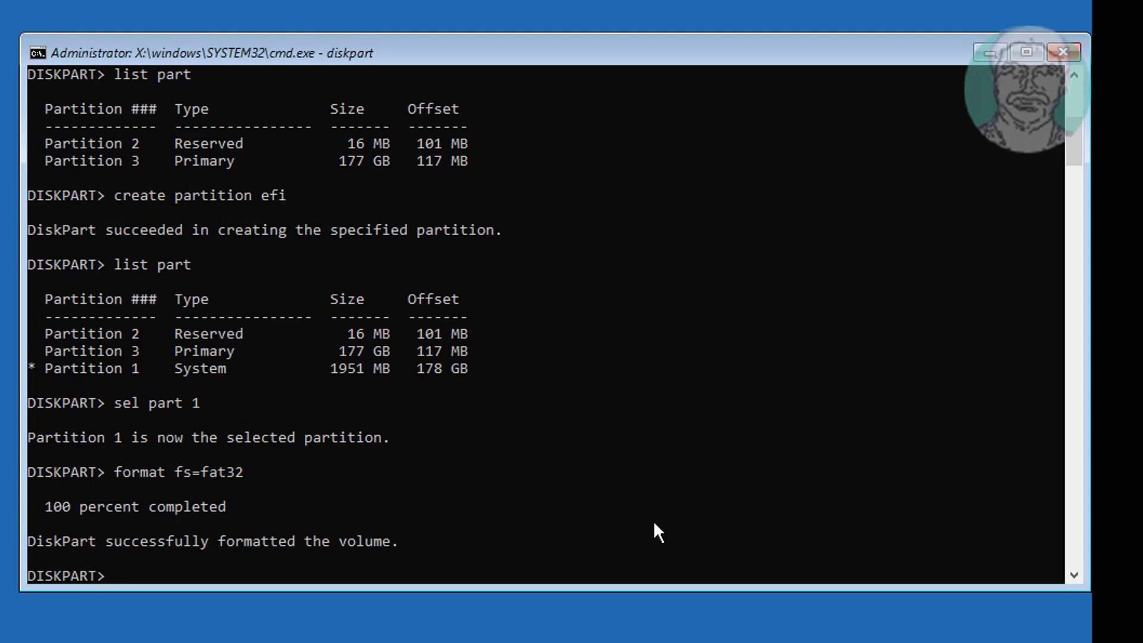
text(l)
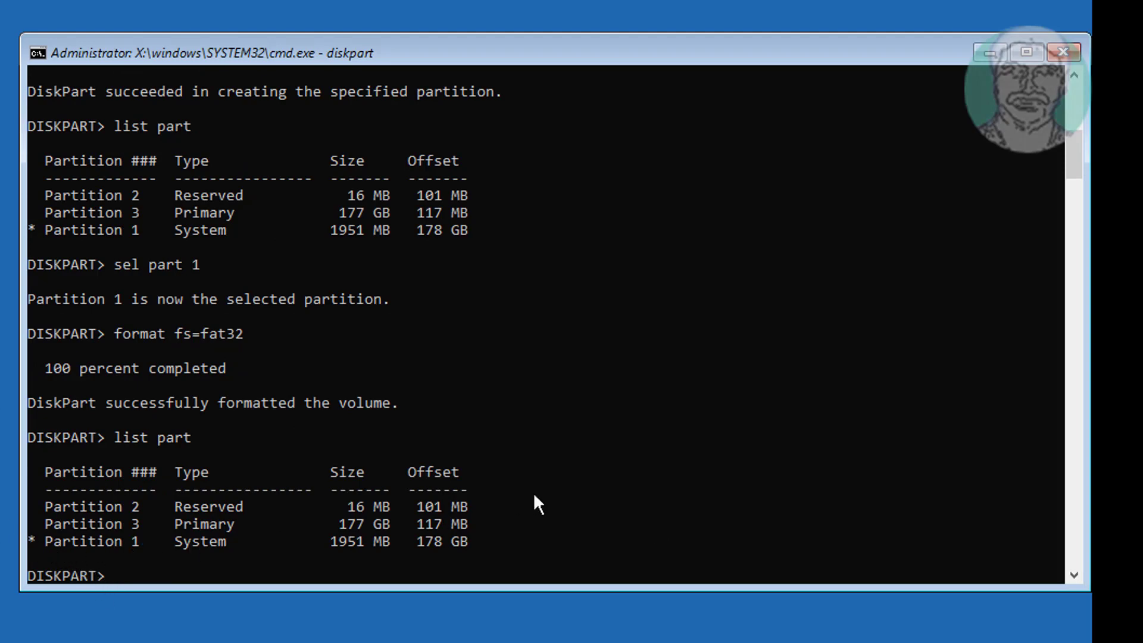
text(assign letter=f)
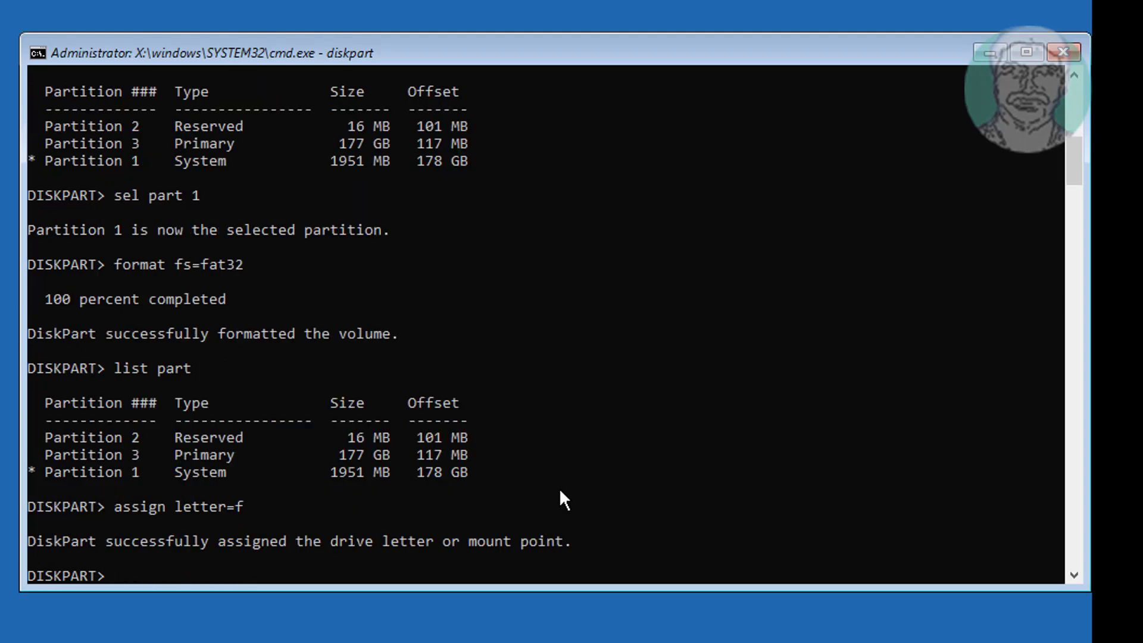
mouse_move(683, 532)
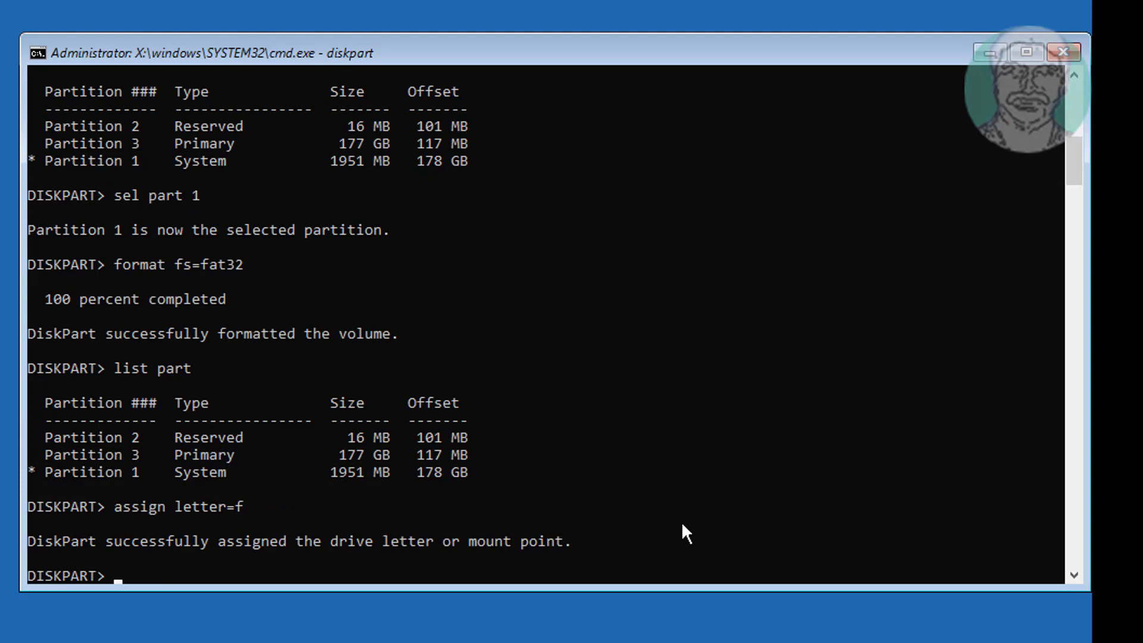
mouse_move(793, 524)
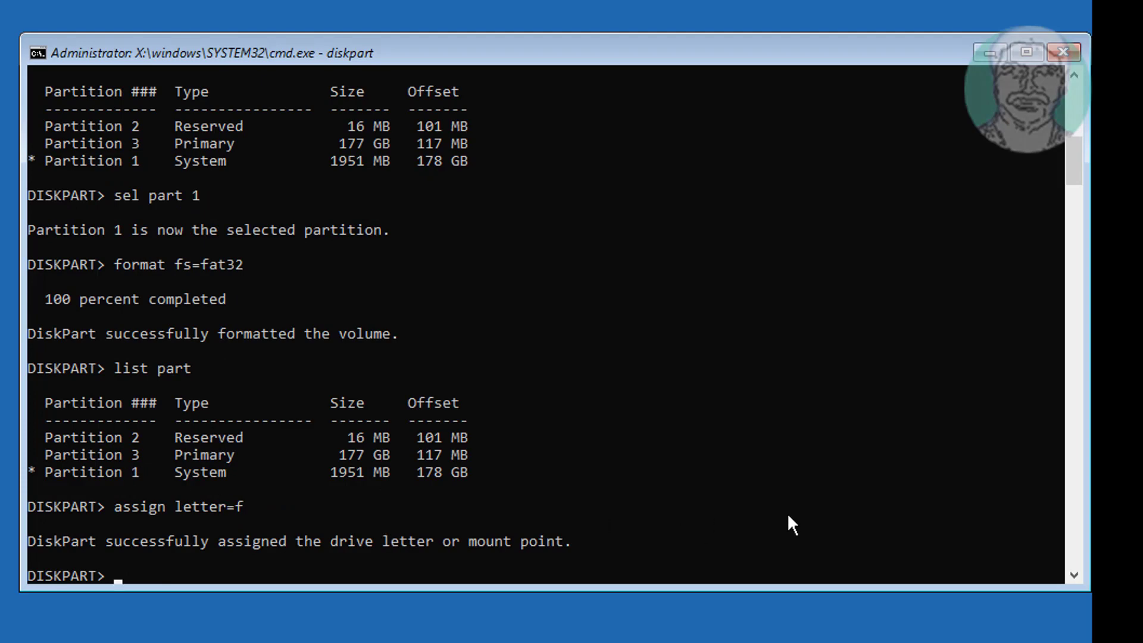
Step: Exit DiskPart and create the folder f:\EFI\Microsoft with mkdir
text(exit)
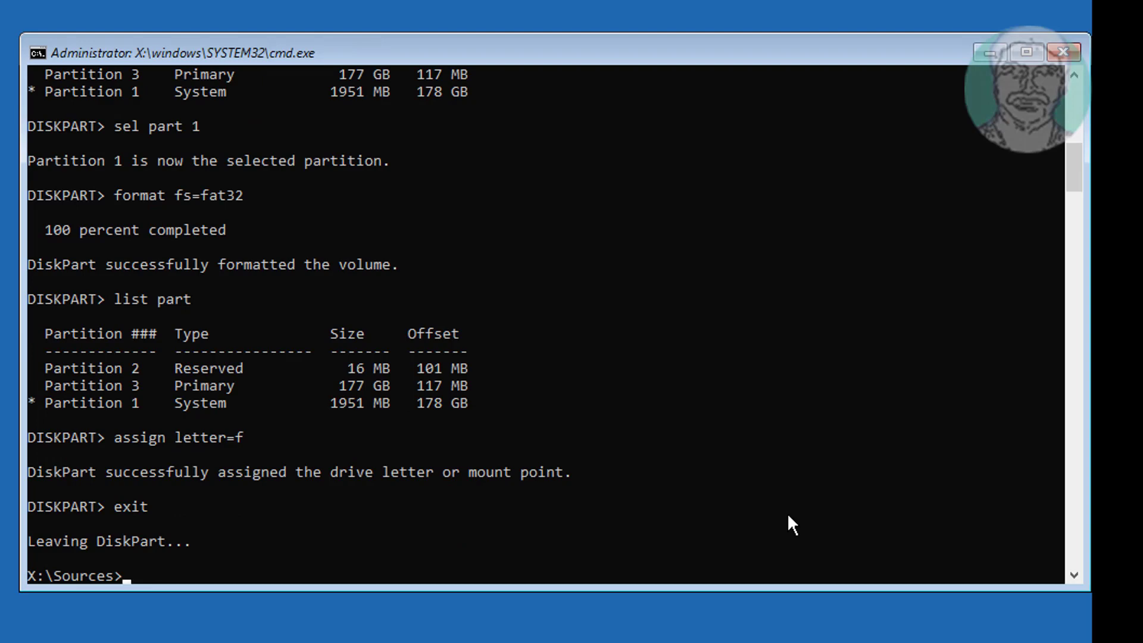
text(mkd)
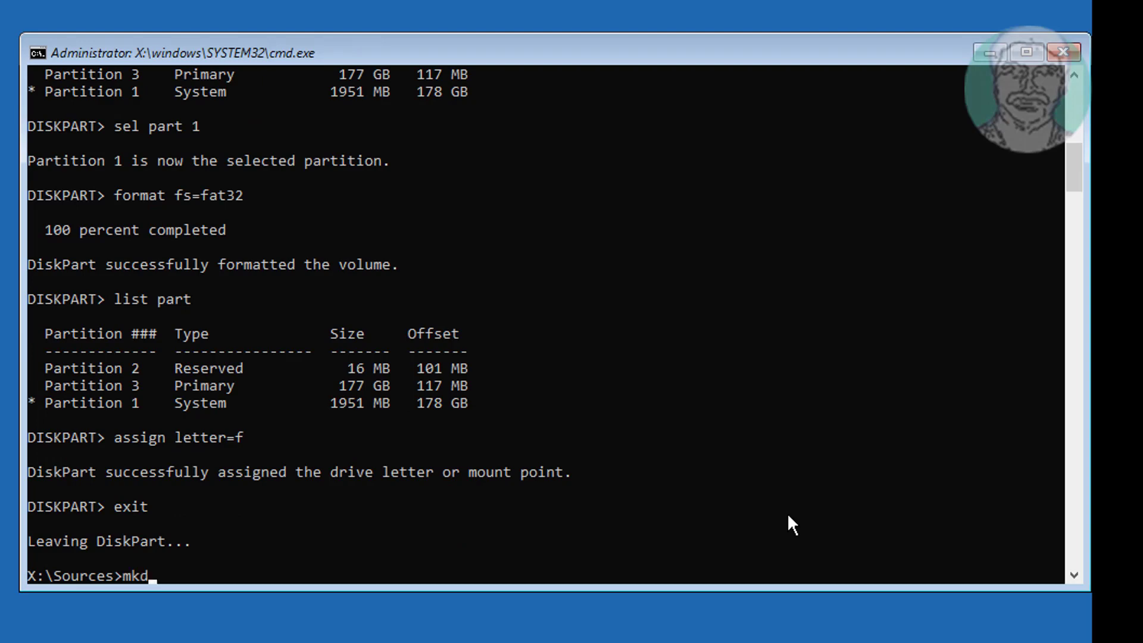
text(ir)
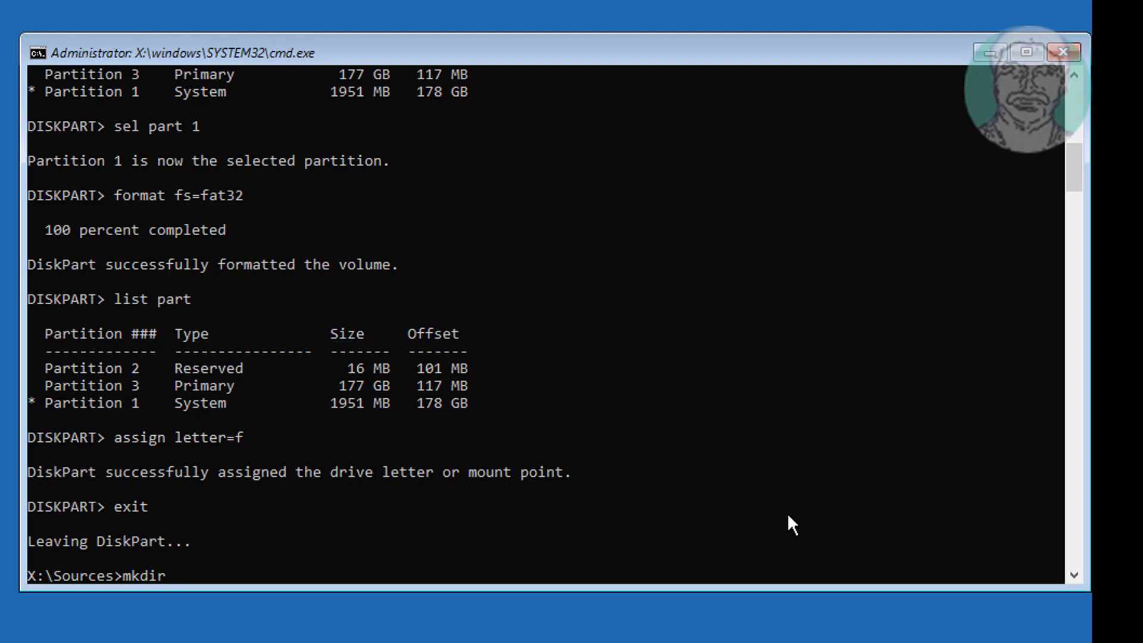
text(f:)
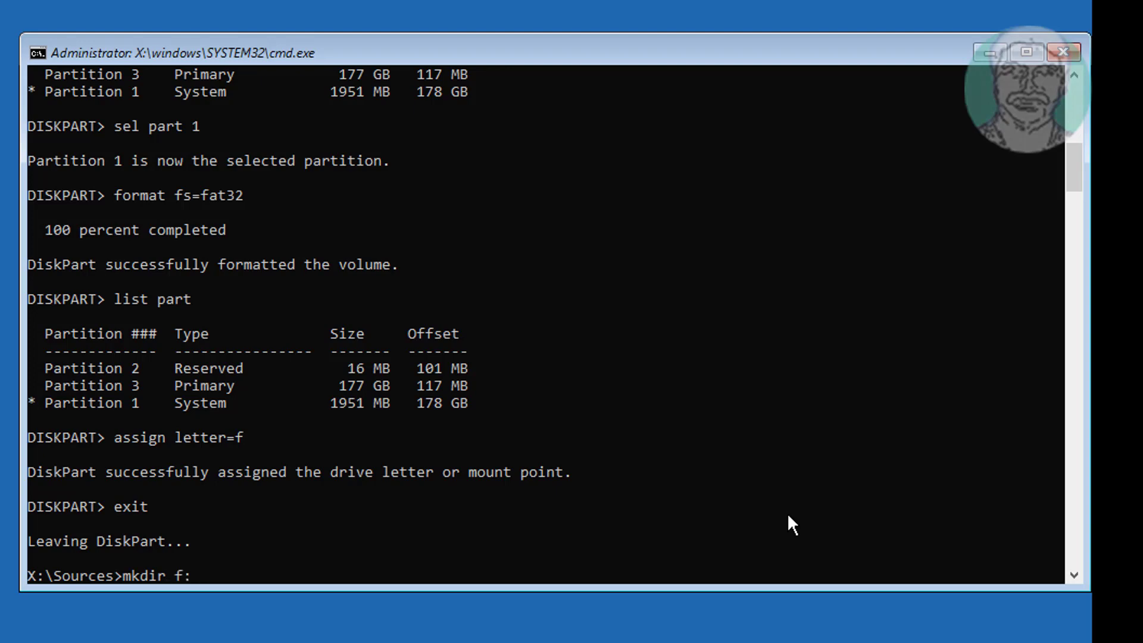
text(\EFI\)
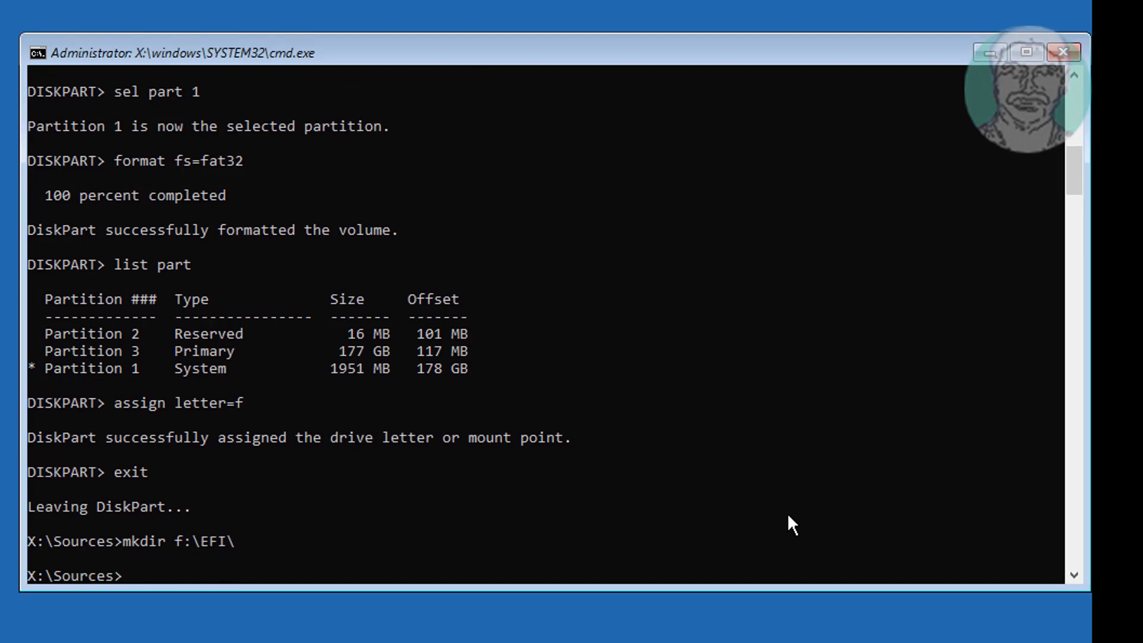
text(m)
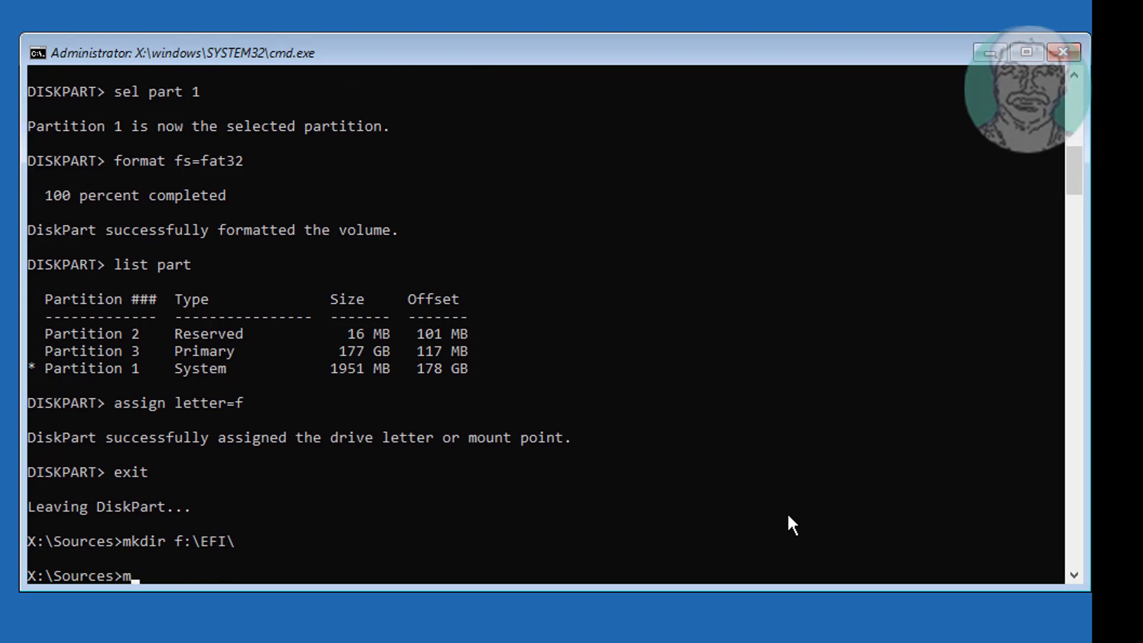
text(kdir)
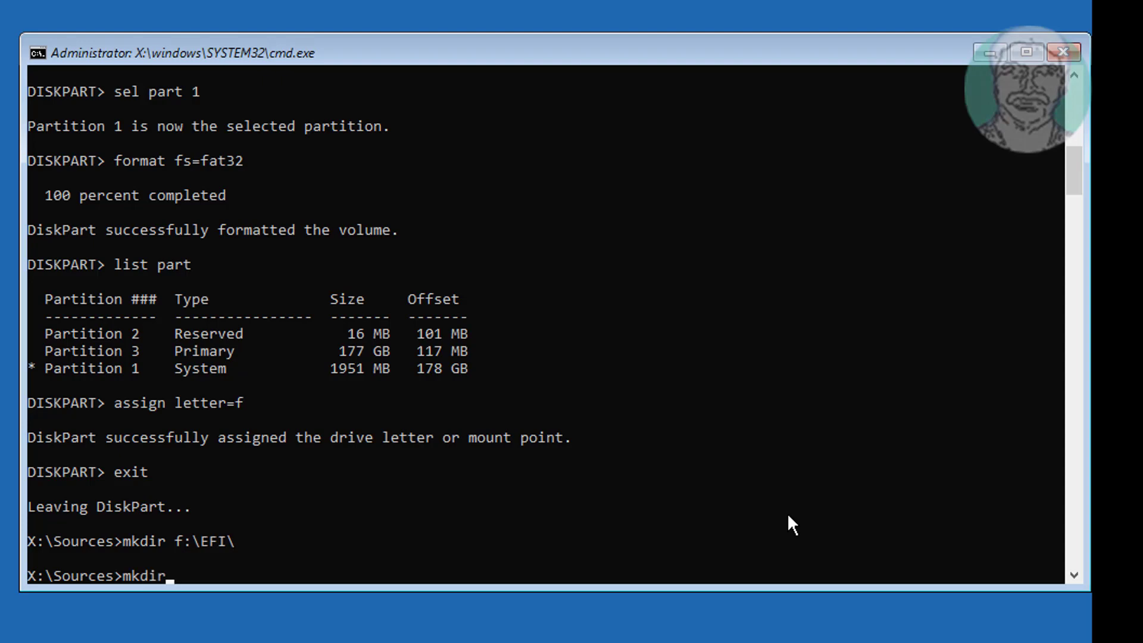
text(f:\EFI\)
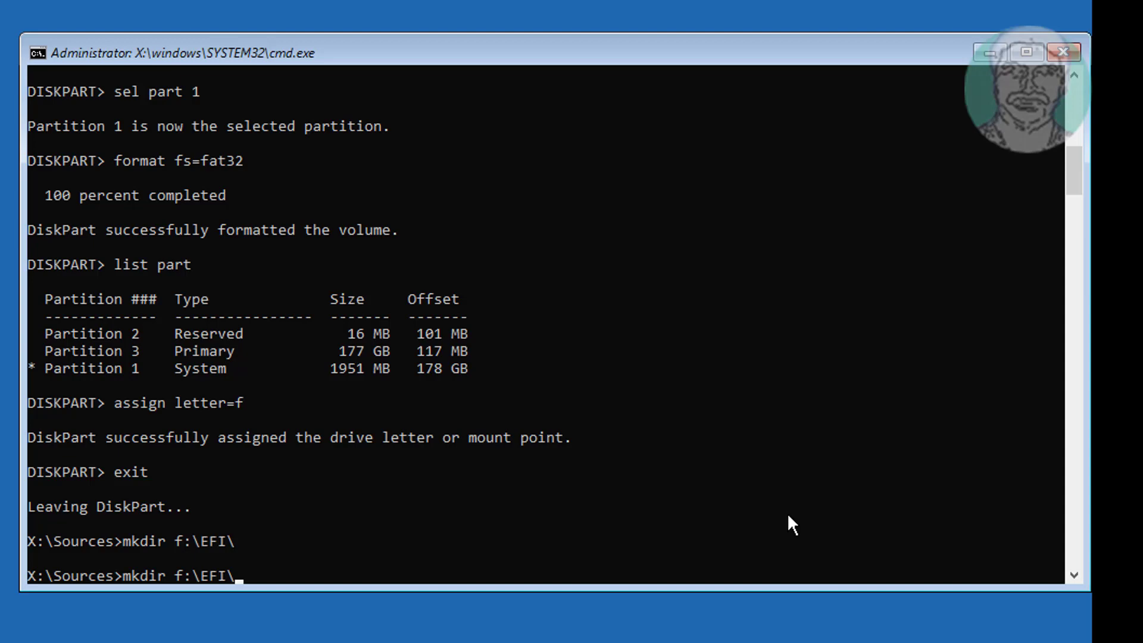
text(Microsoft)
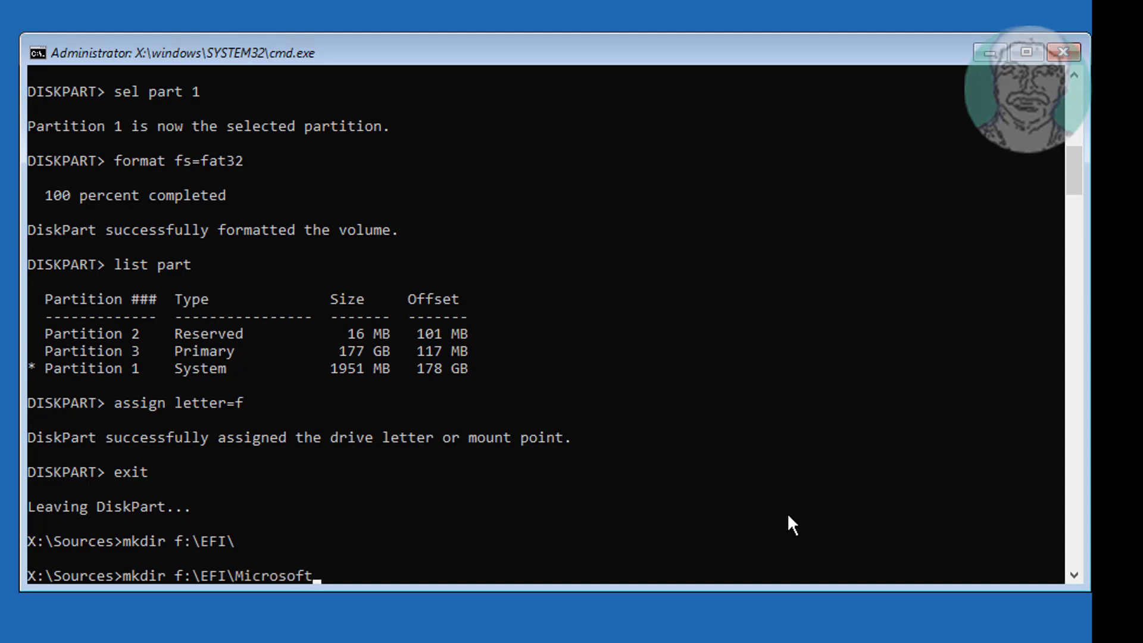
key(enter)
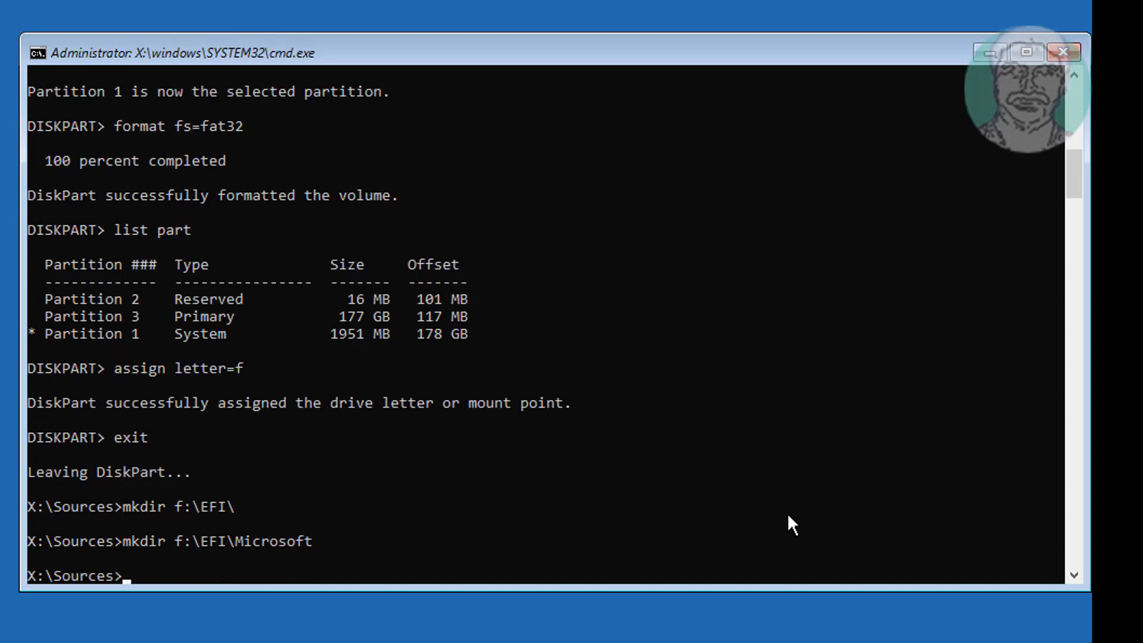
Step: Change the working directory to f:\efi\microsoft with cd /d
text(cd /d)
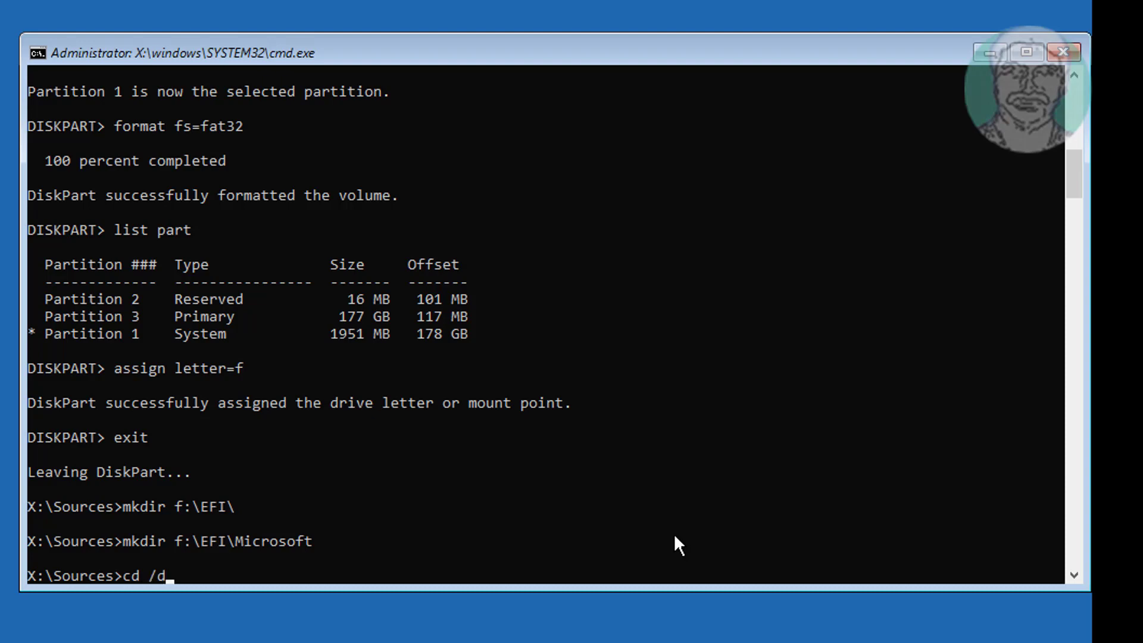
text(f)
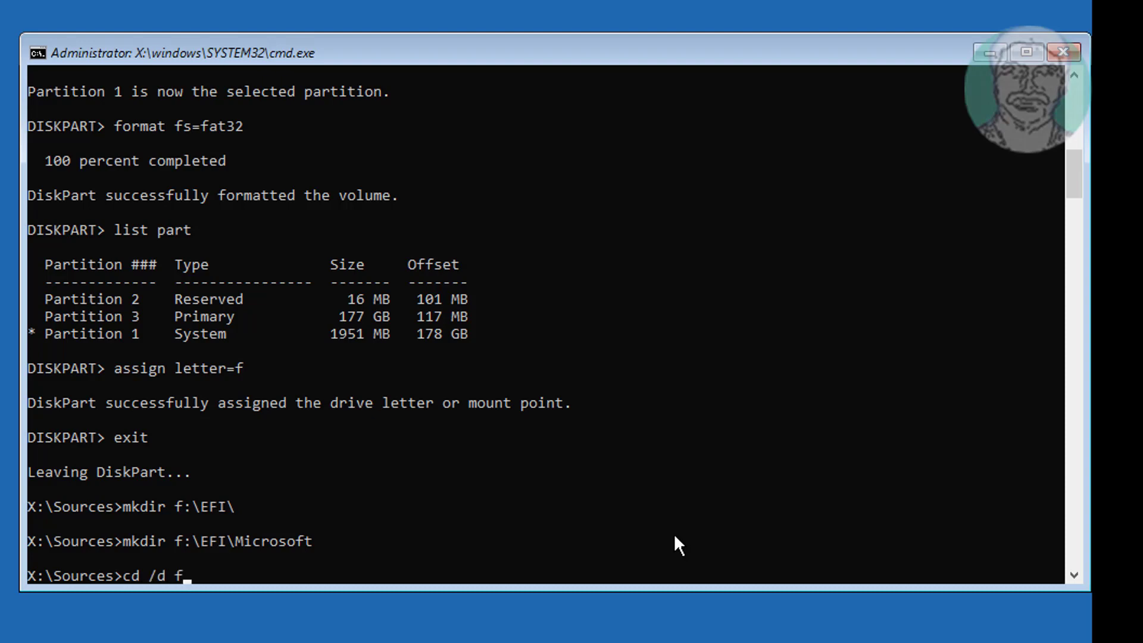
text(:\efi\microsoft)
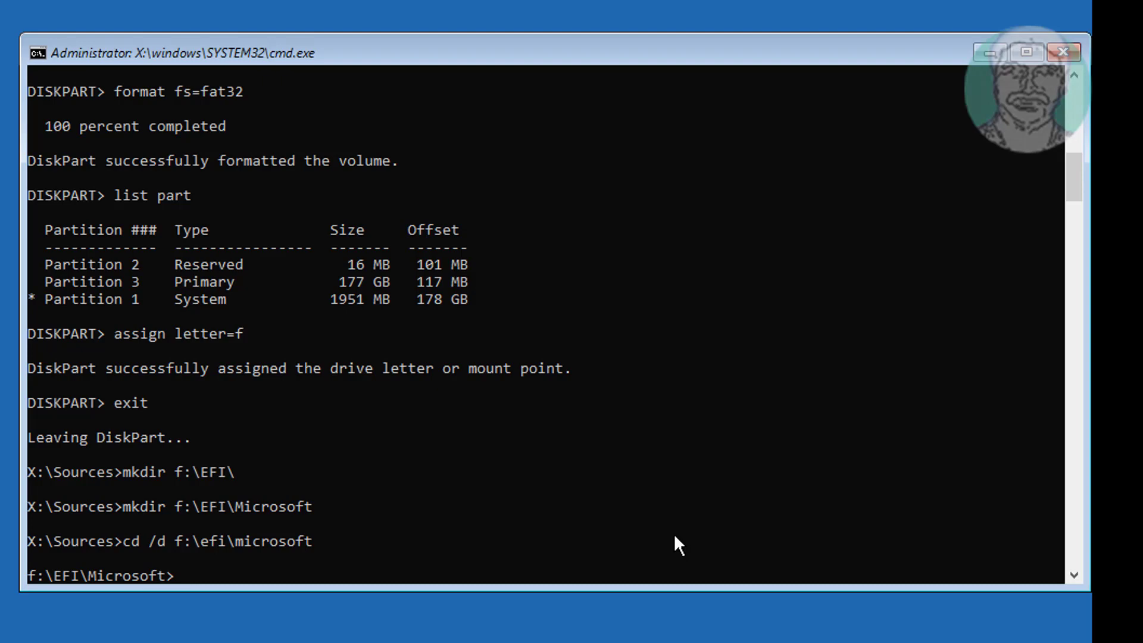
Step: Run bootrec /fixboot, which reports access denied
text(bootre)
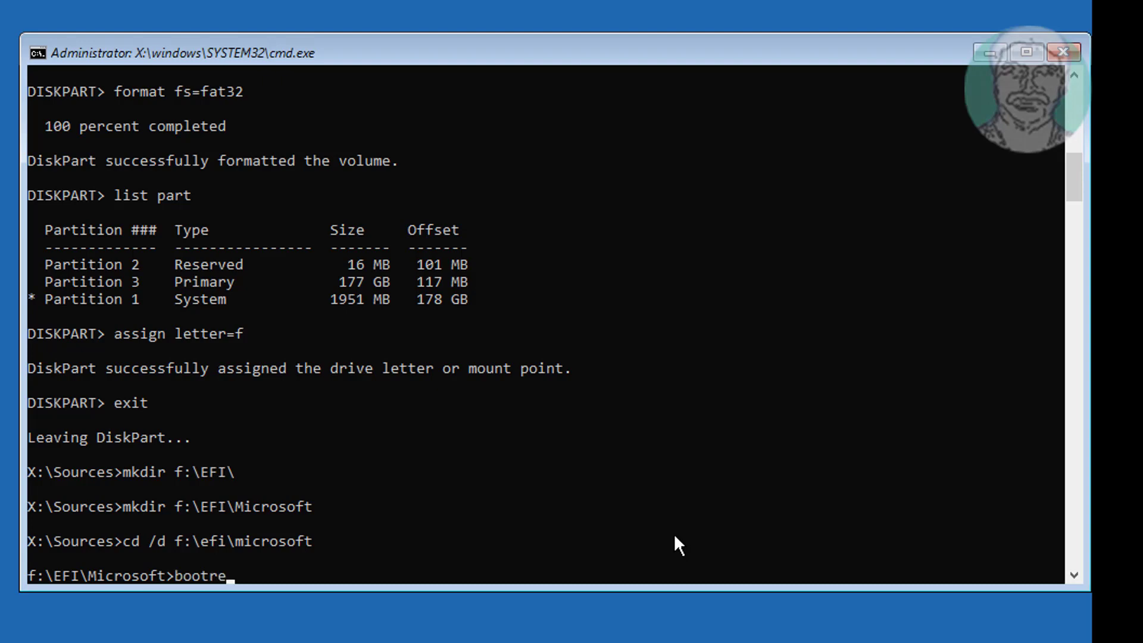
text(c)
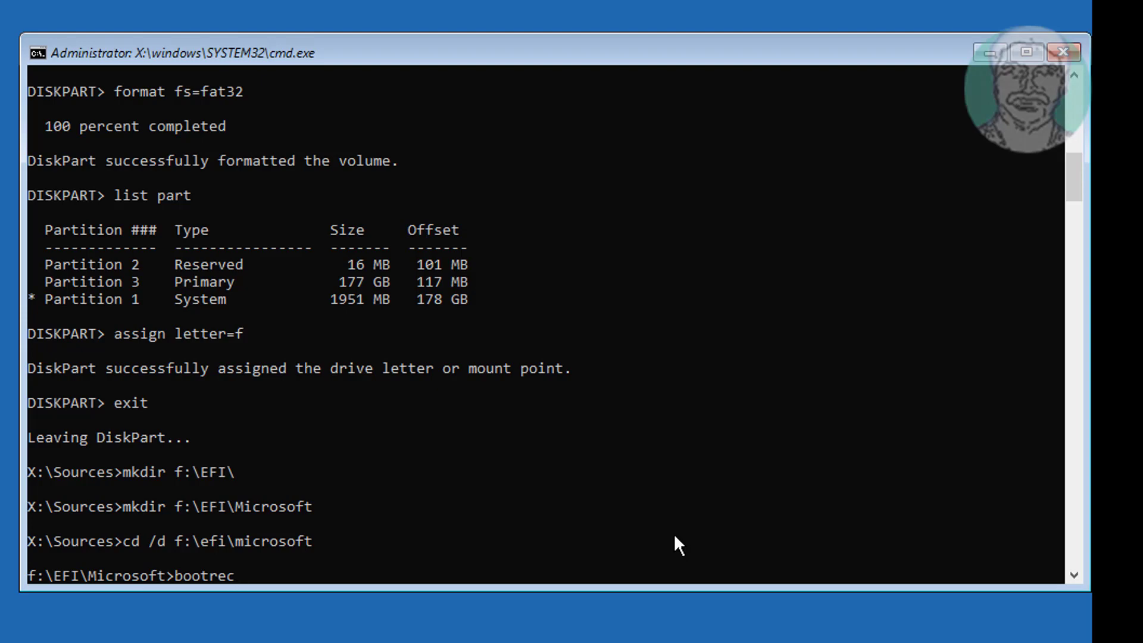
text(/)
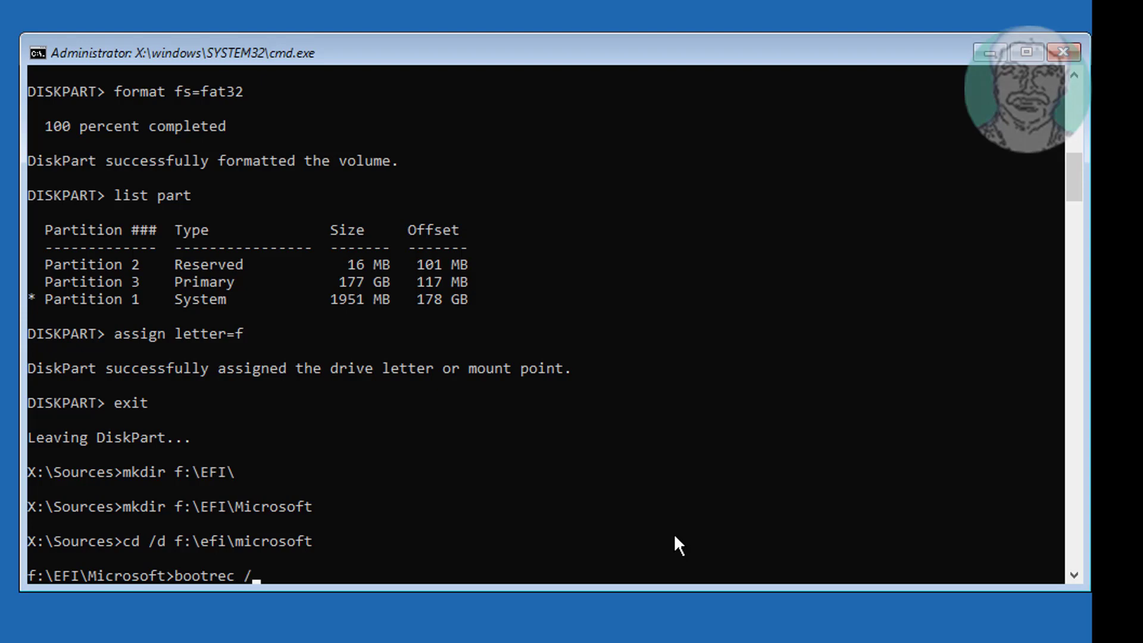
text(fix)
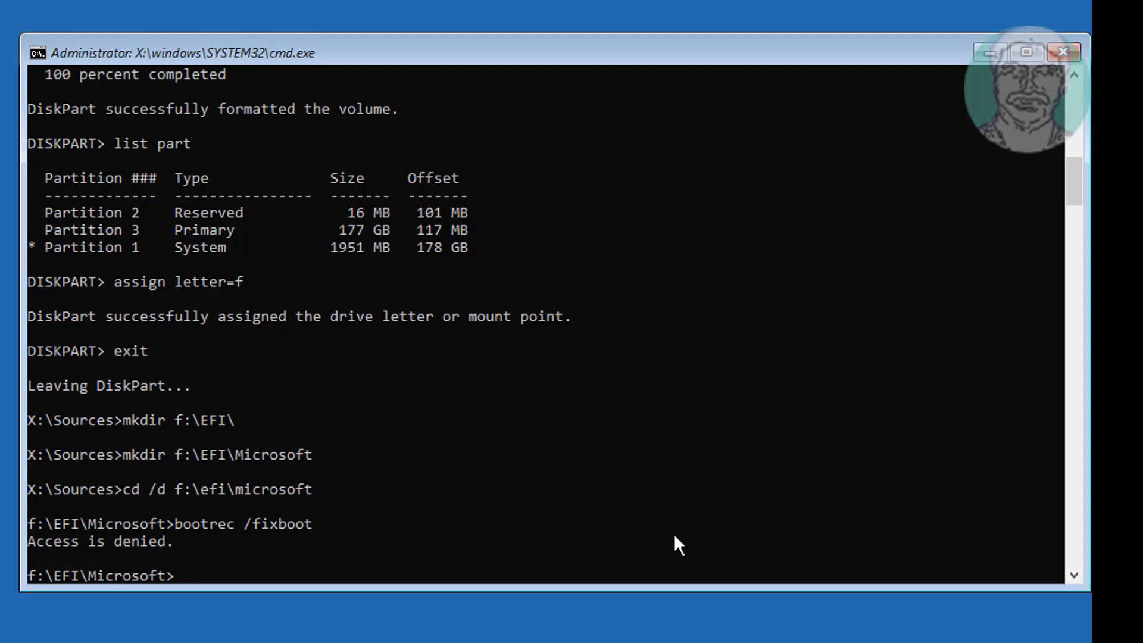
text(bootsect /nt)
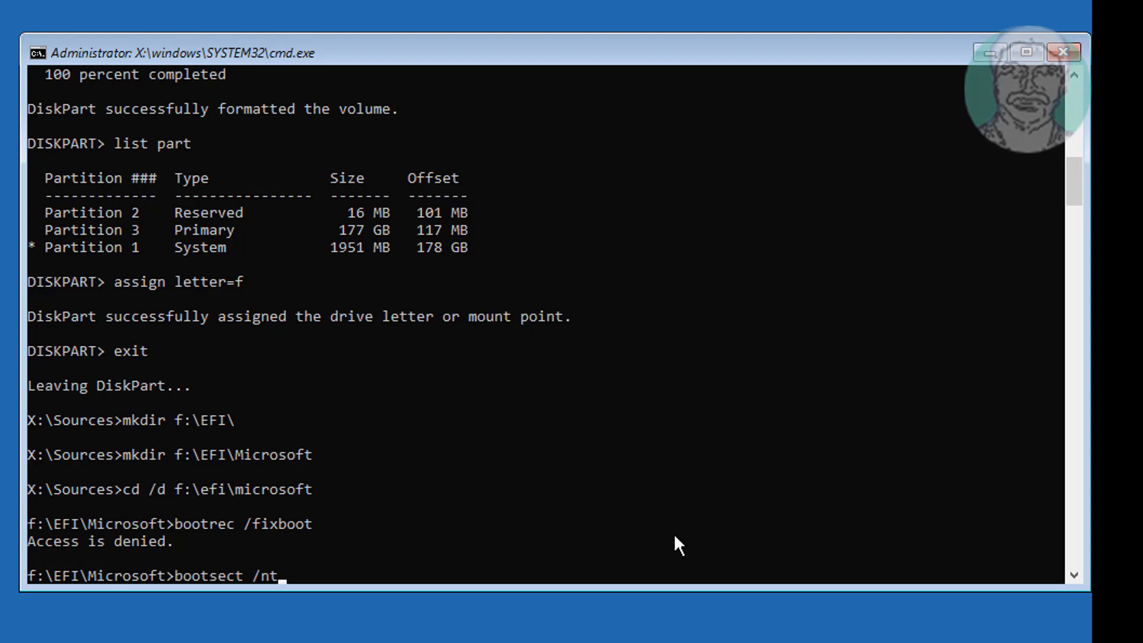
Step: Run bootsect /nt60 sys to write FAT32 bootcode, then retry bootrec /fixboot (denied again)
text(60 sys)
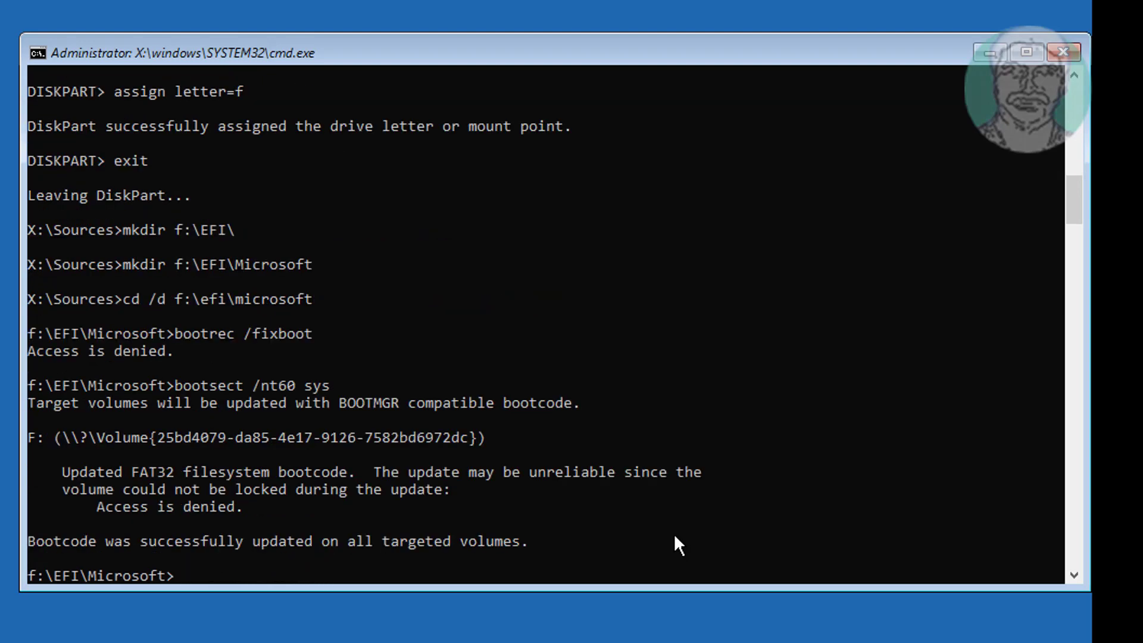
text(boo)
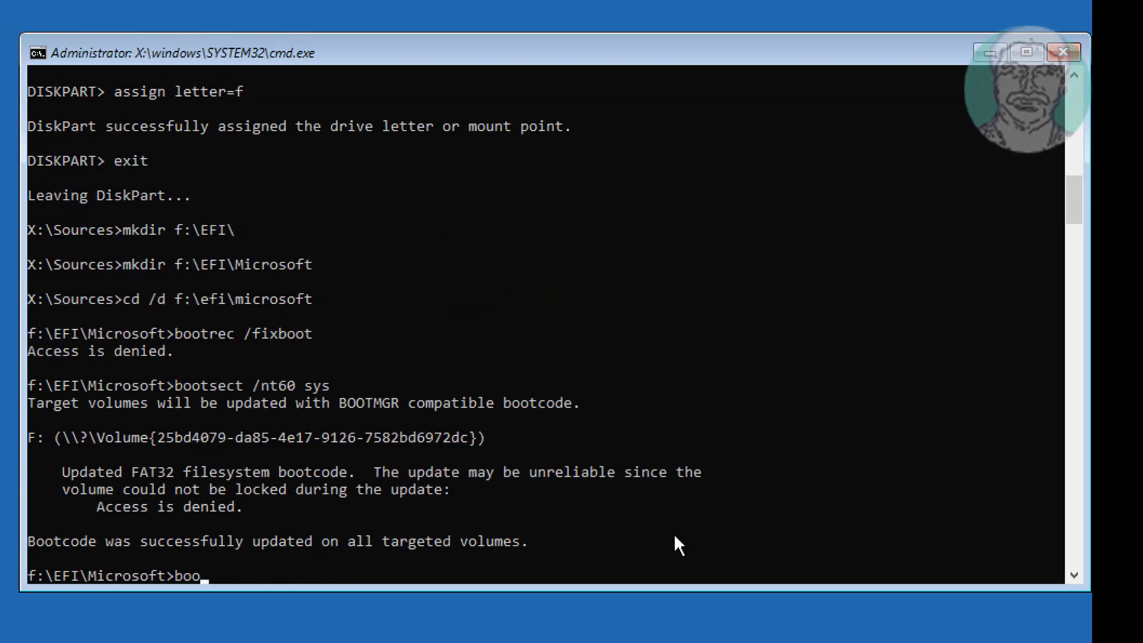
text(trec /fixboot)
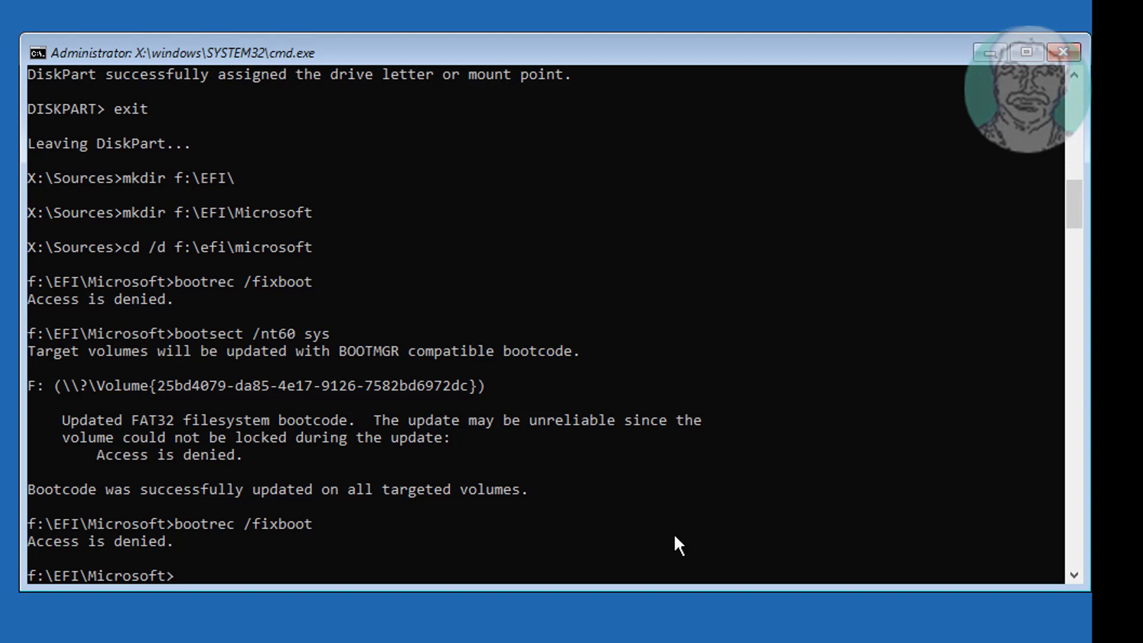
text(b)
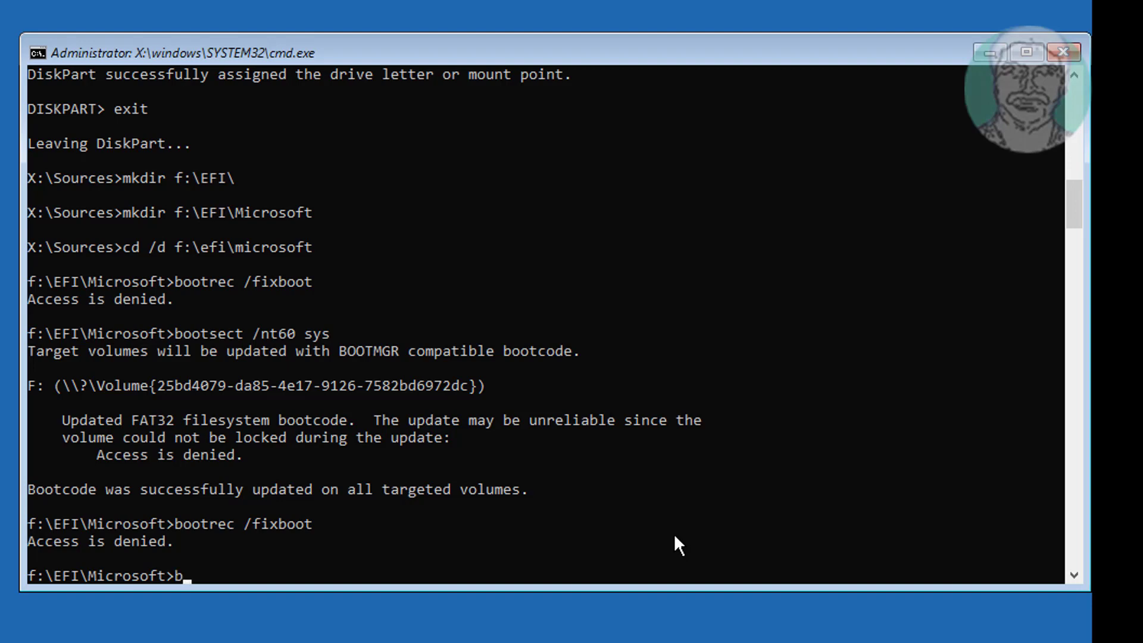
Step: Run bcdboot c:\windows /s f: /f all to create the boot files, then enter exit
text(cdboot)
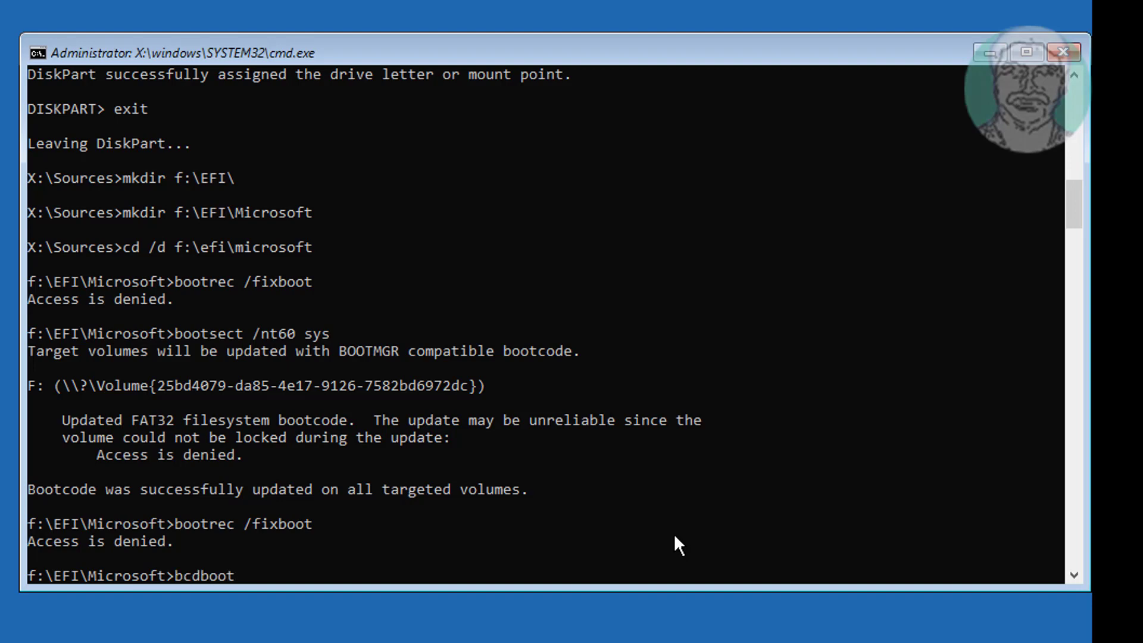
text(c:)
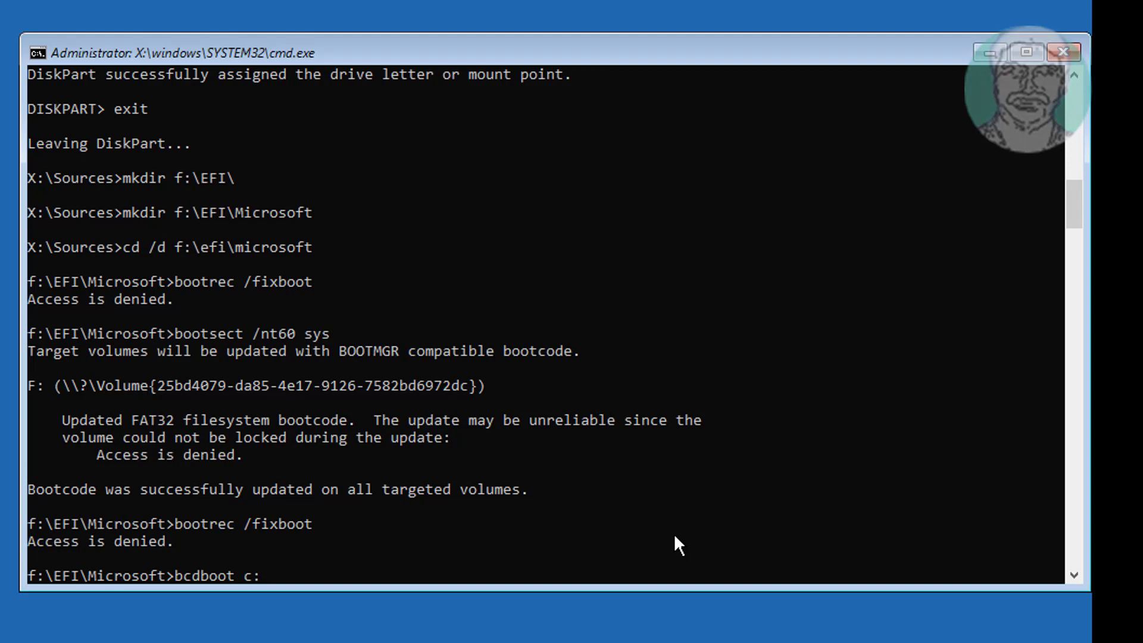
text(\windows)
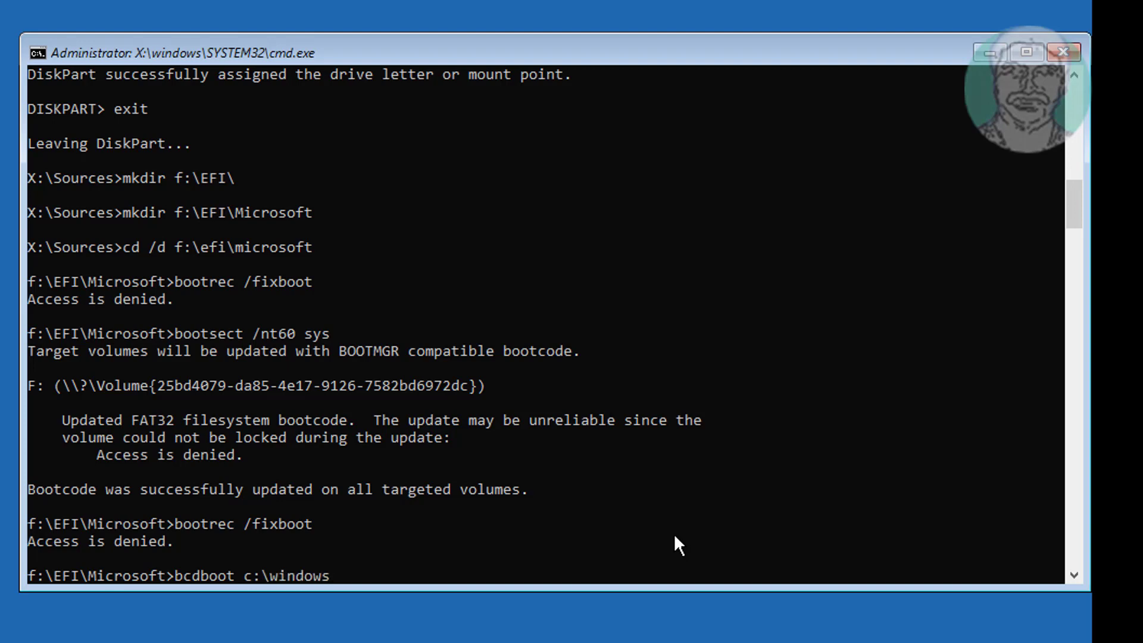
text(/s)
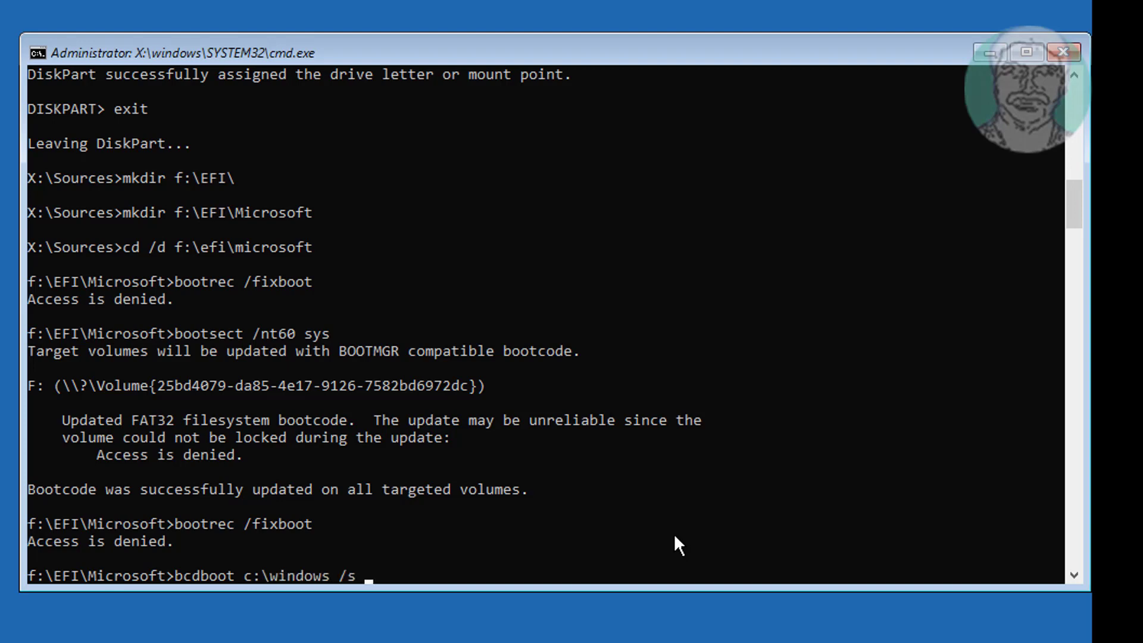
text(f:)
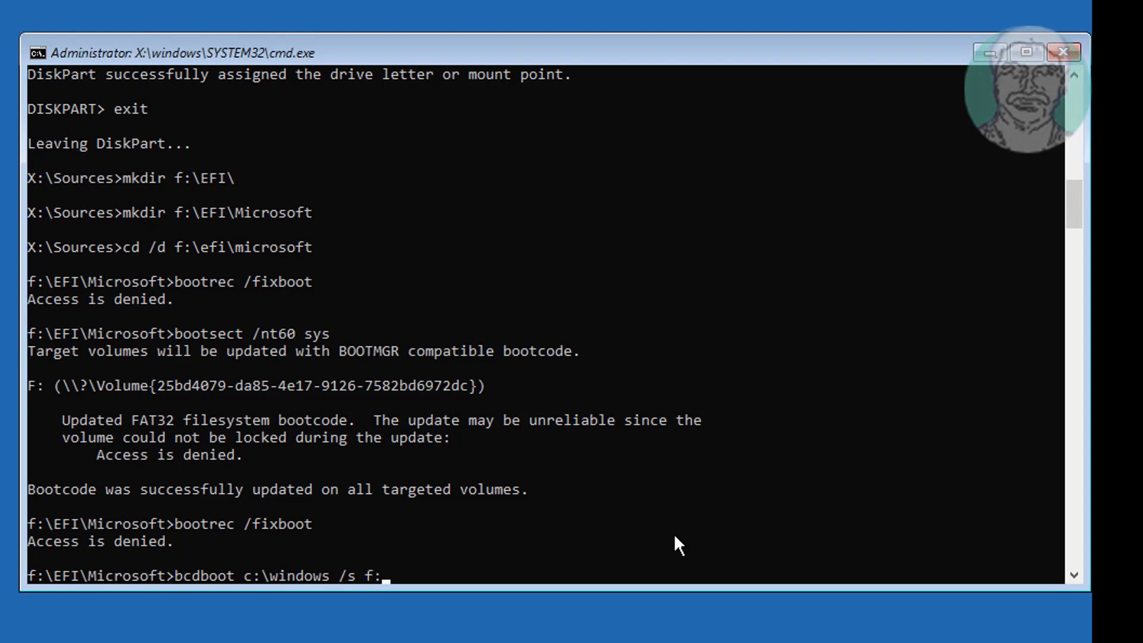
text(/f)
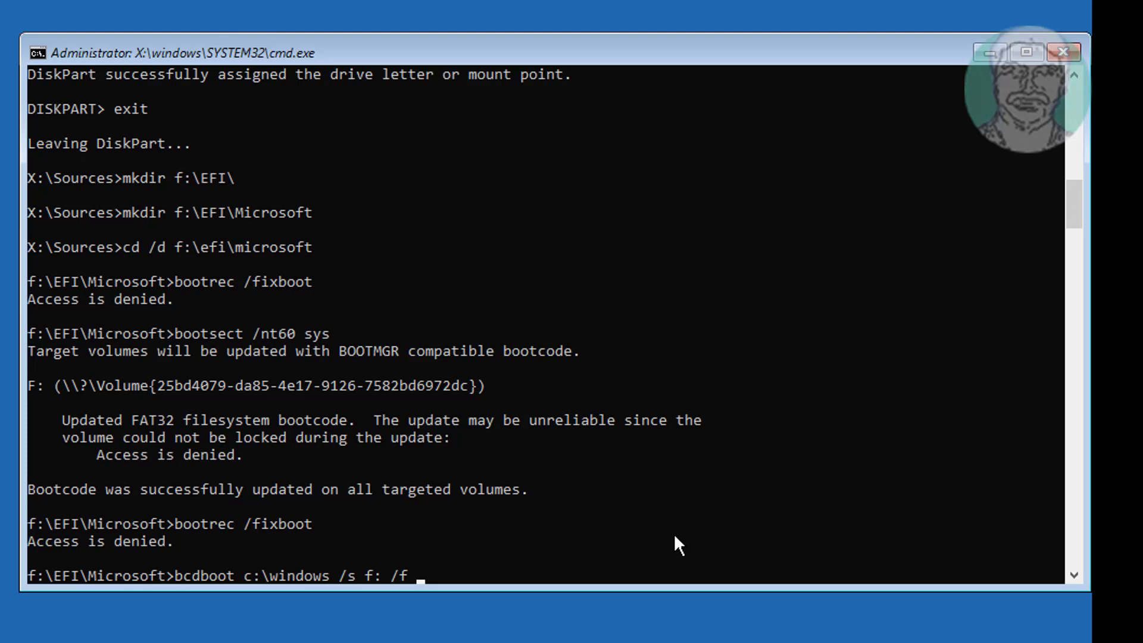
text(all)
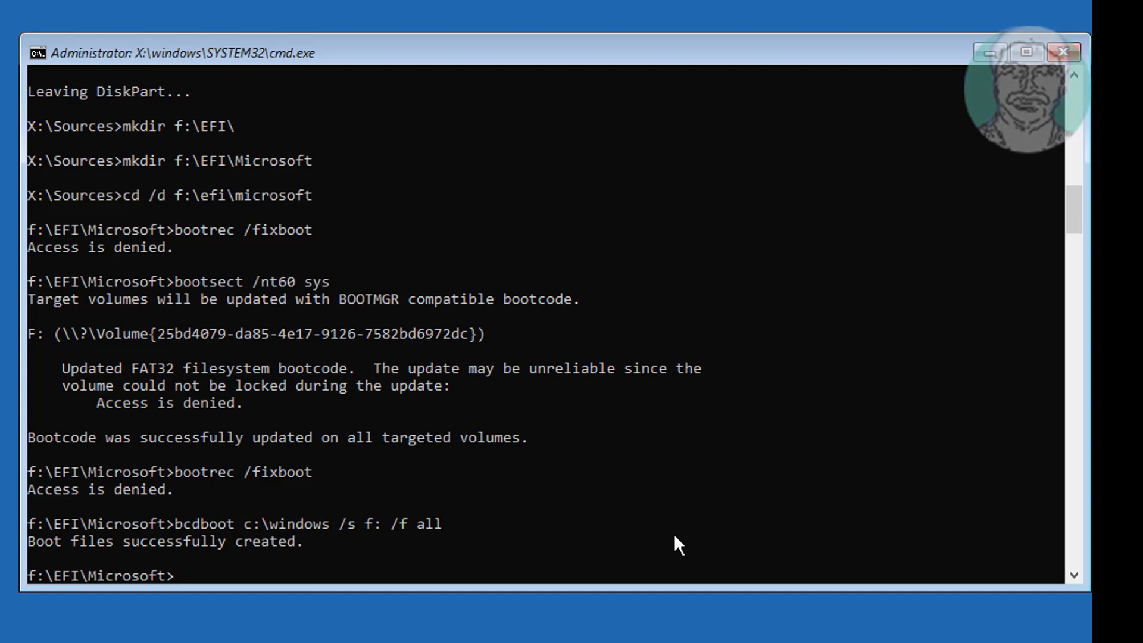
mouse_move(313, 560)
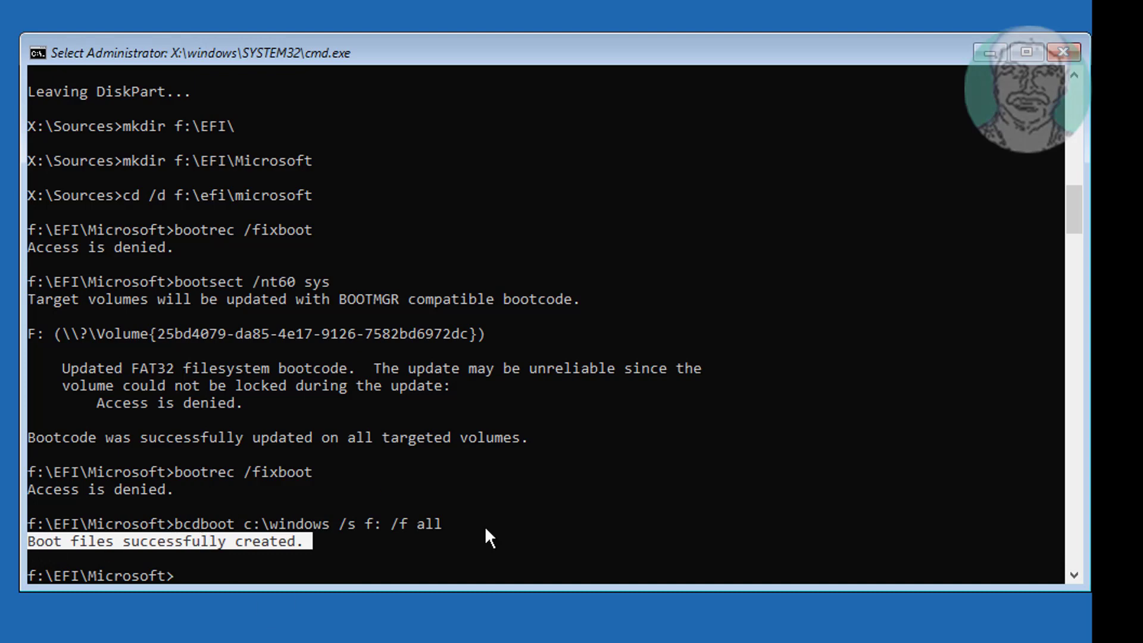
text(exit)
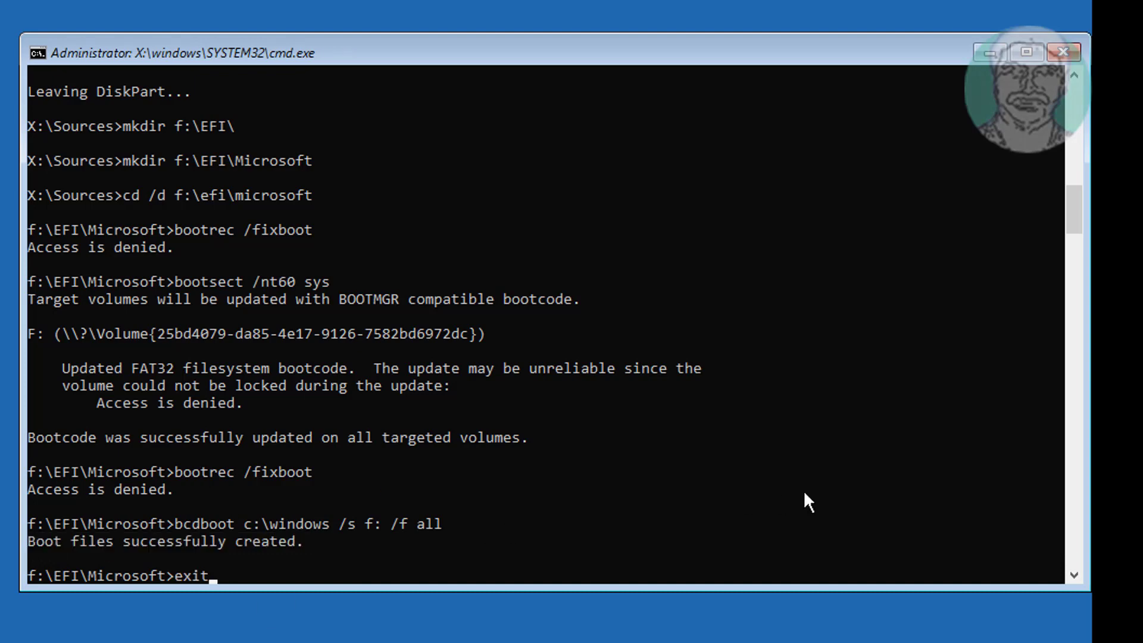
Step: Leave the command prompt, continue booting into Windows 10, and sign in to the Admin account
key(Return)
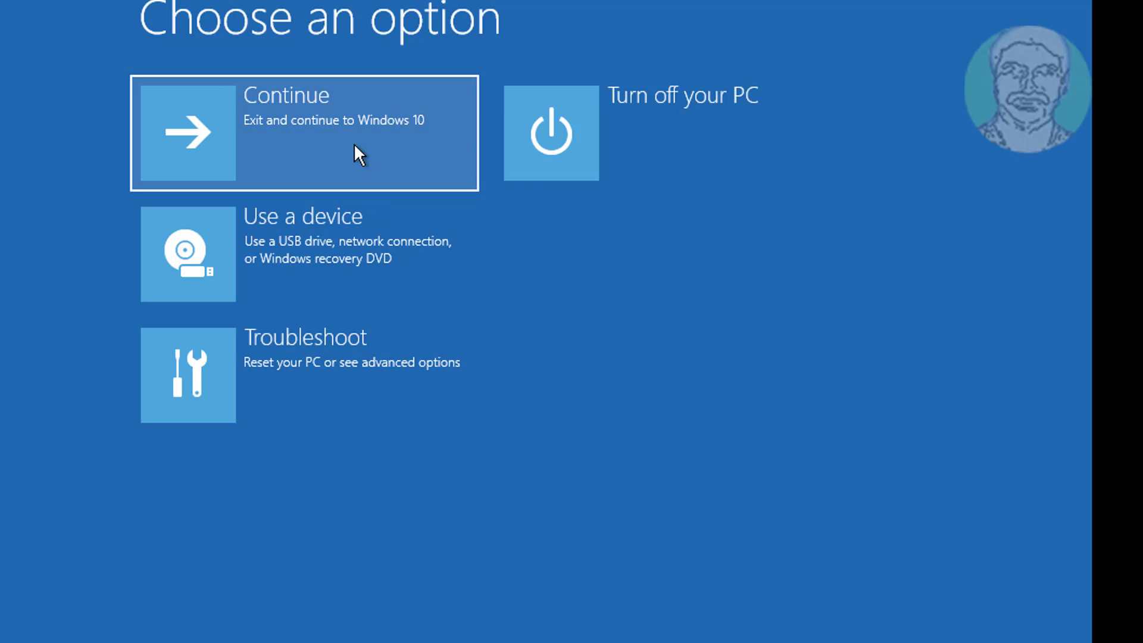
click(304, 132)
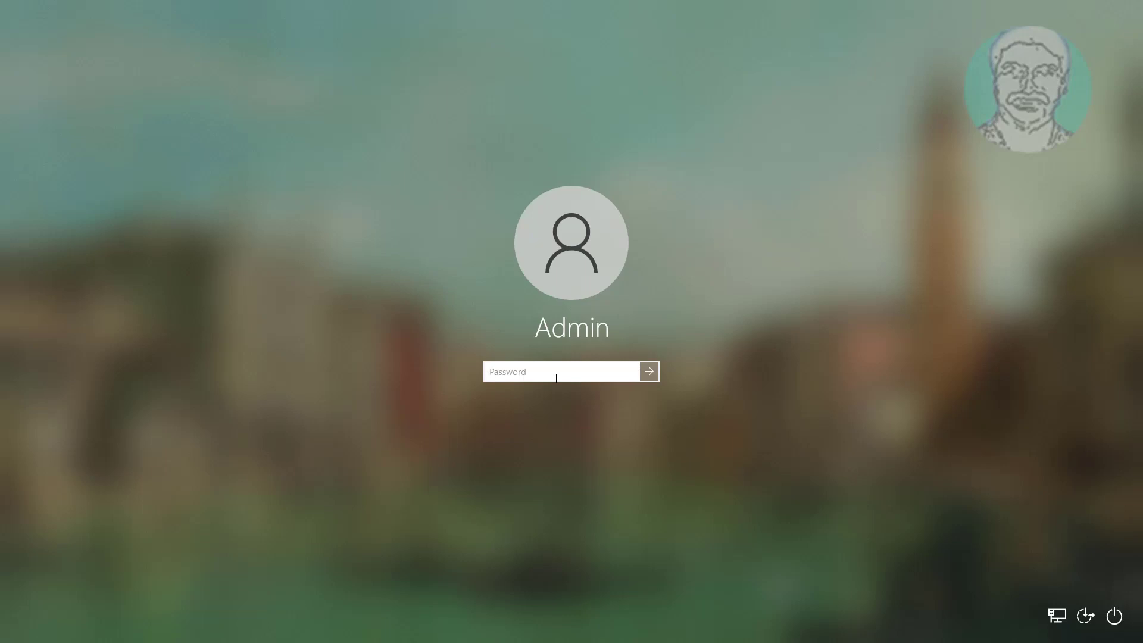
click(648, 372)
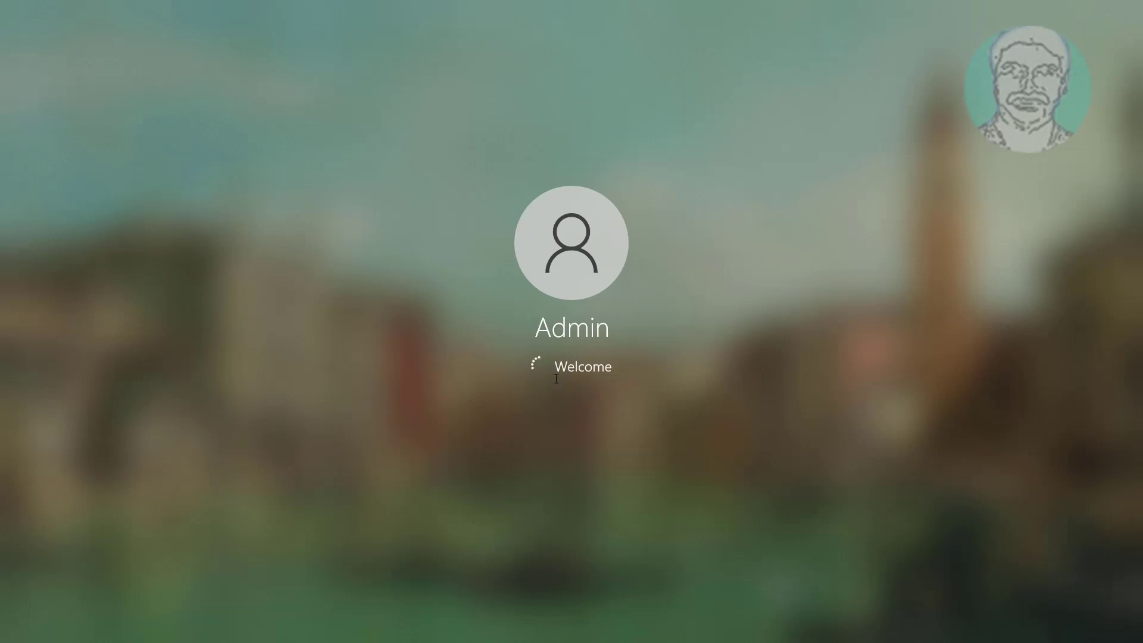